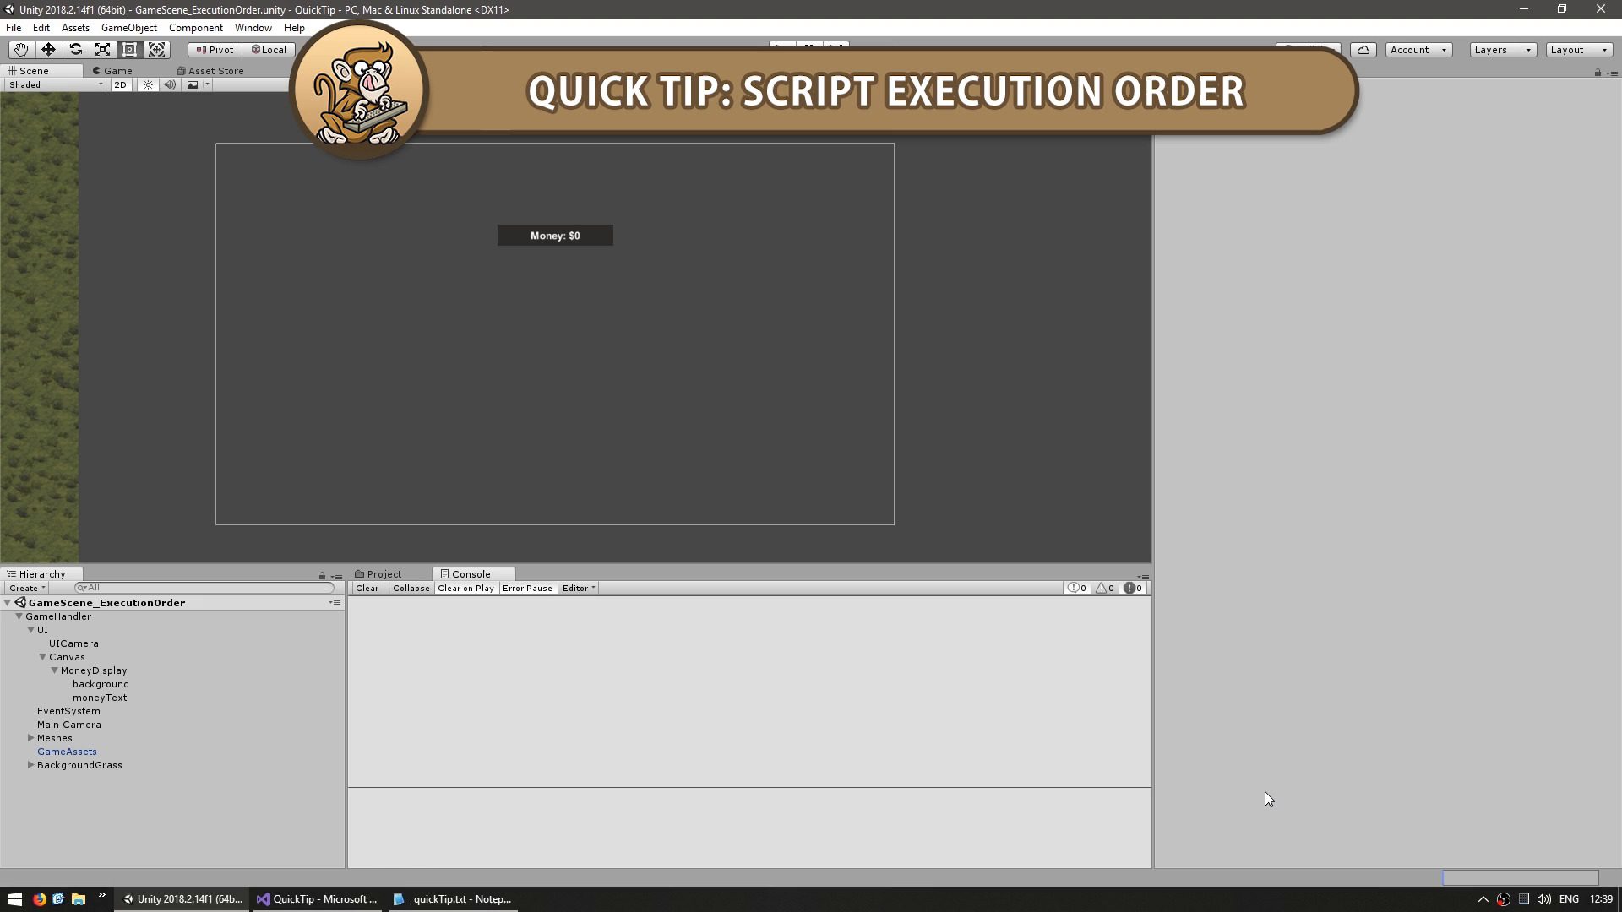
{"action": "mouse_move", "coordinate": [1282, 743]}
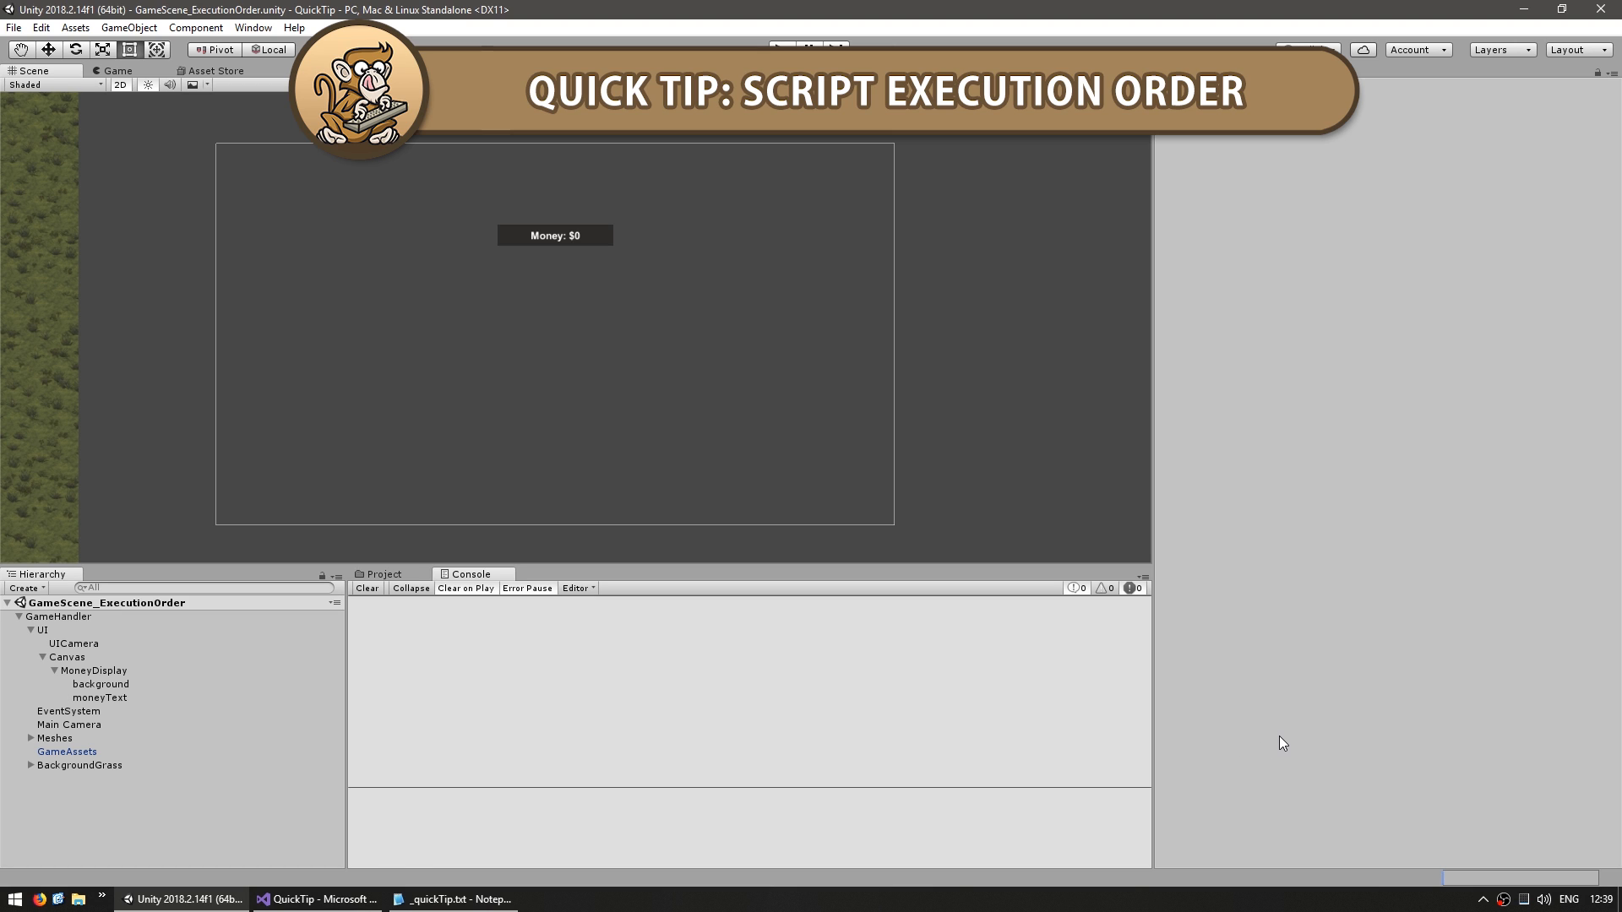
{"action": "mouse_move", "coordinate": [1345, 558]}
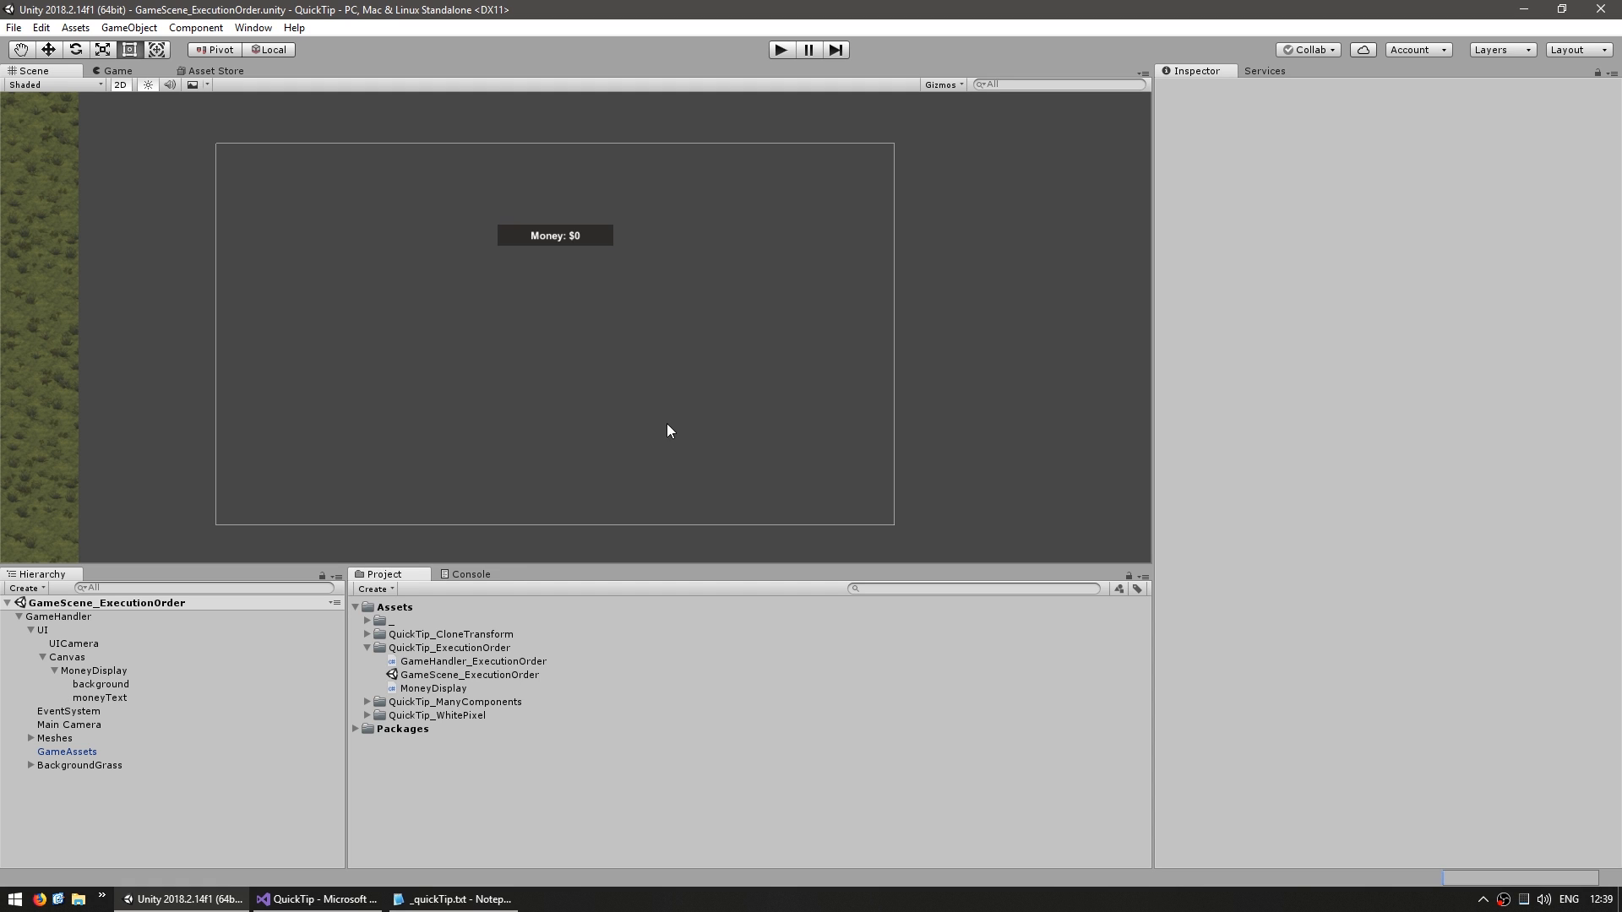
Inspect both scripts and the GameHandler, MoneyDisplay and moneyText objects, then open GameHandler_ExecutionOrder.cs.
{"action": "left_click", "coordinate": [478, 661]}
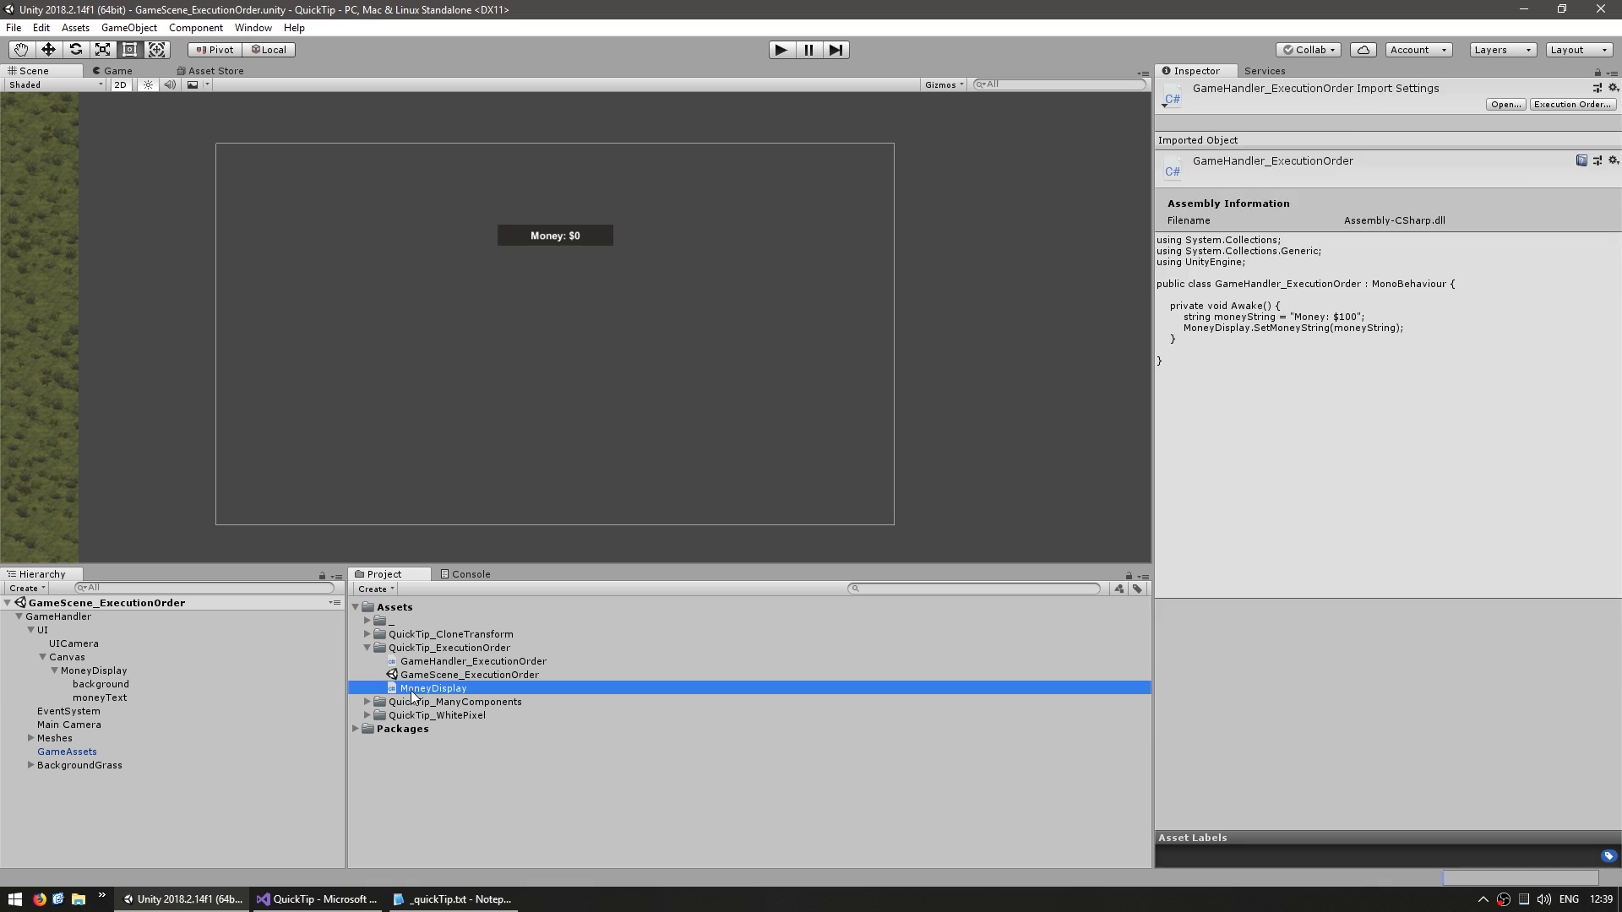
{"action": "left_click", "coordinate": [434, 688]}
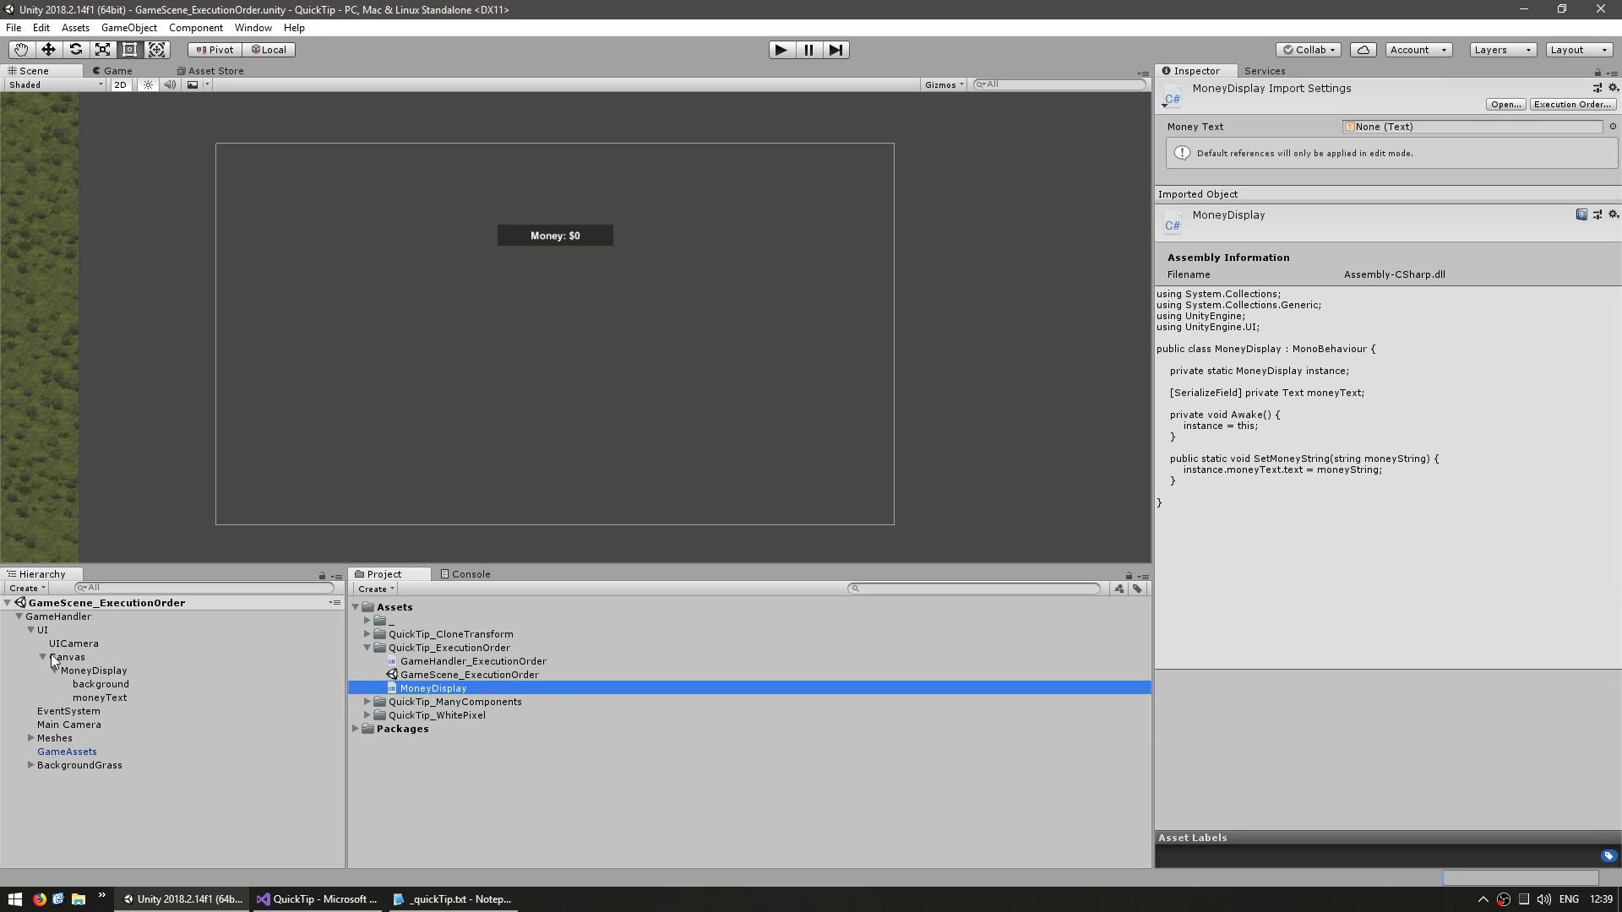
{"action": "left_click", "coordinate": [48, 617]}
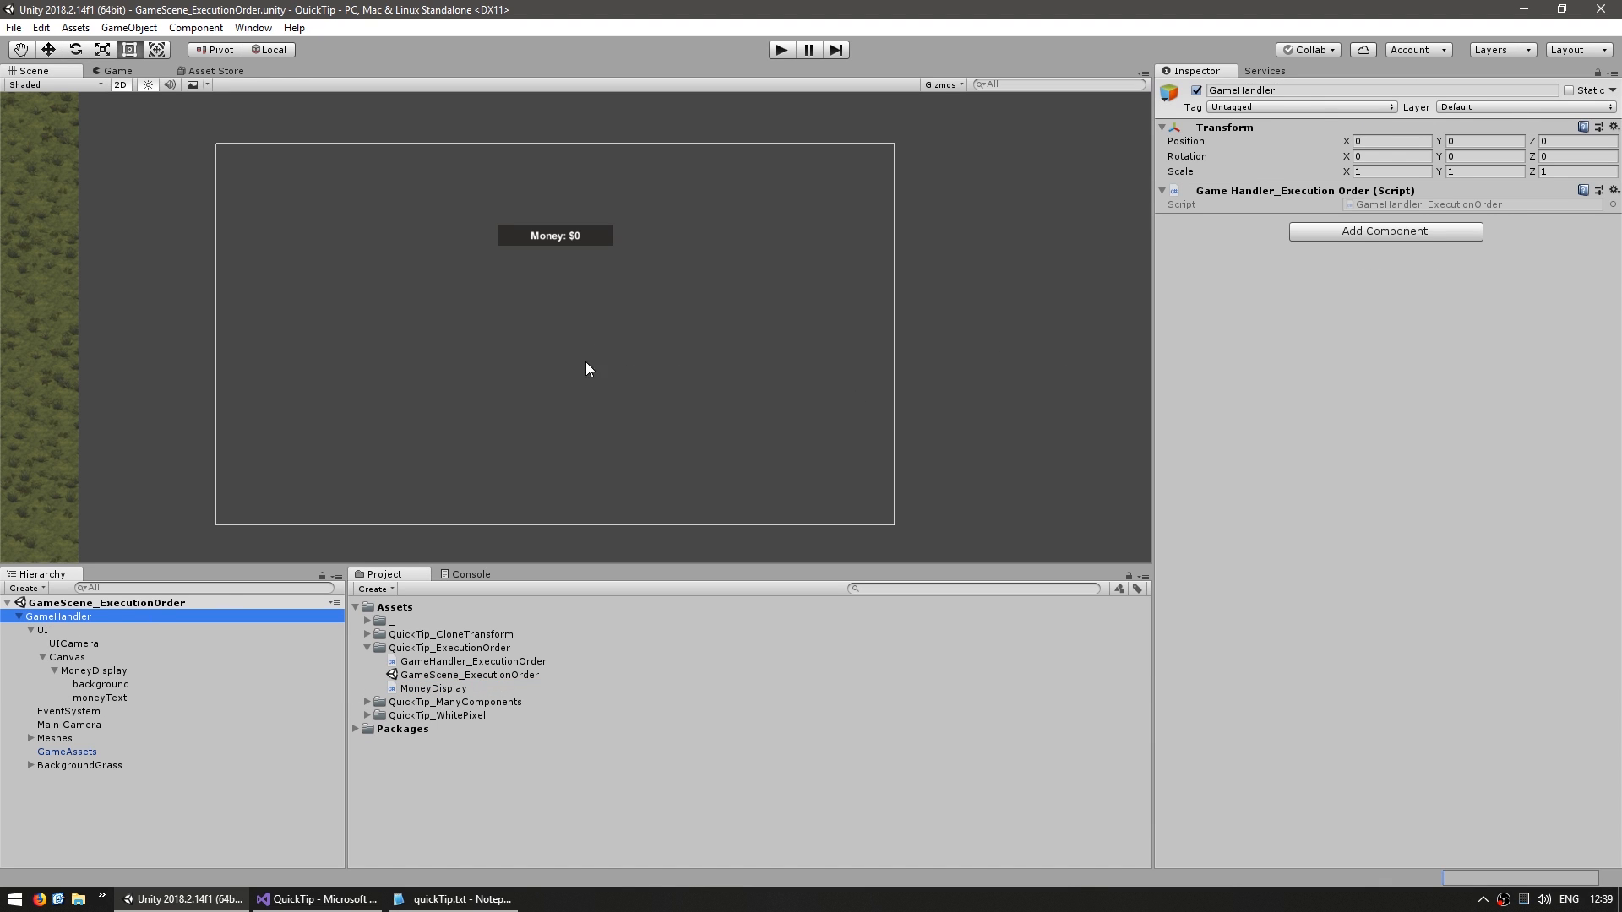
{"action": "left_click", "coordinate": [93, 670]}
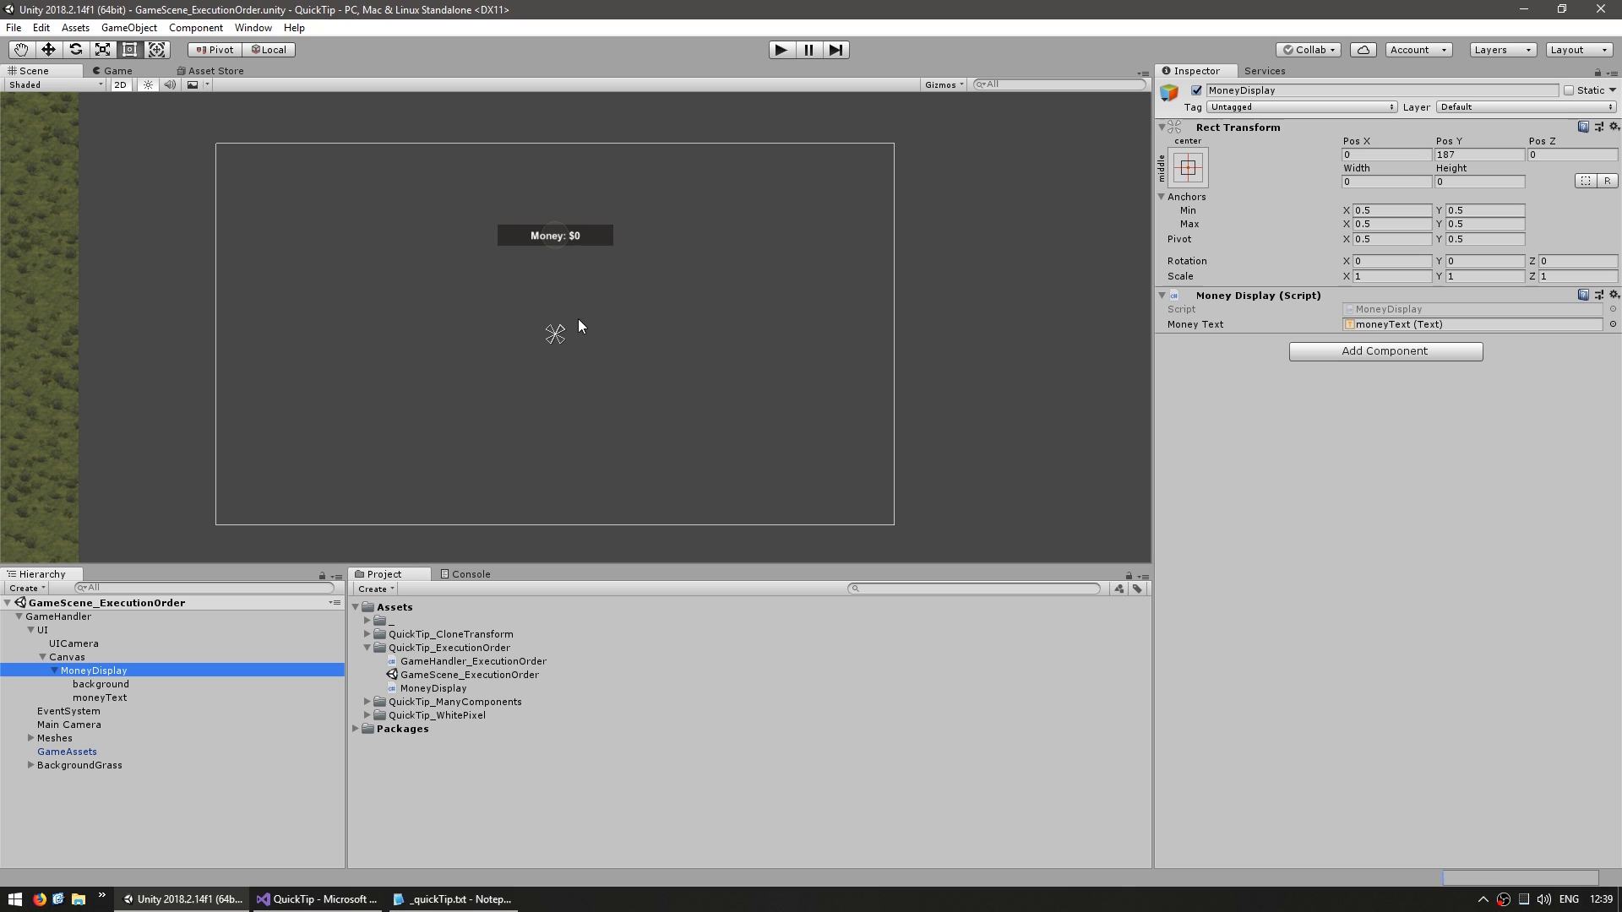
{"action": "left_click", "coordinate": [98, 698]}
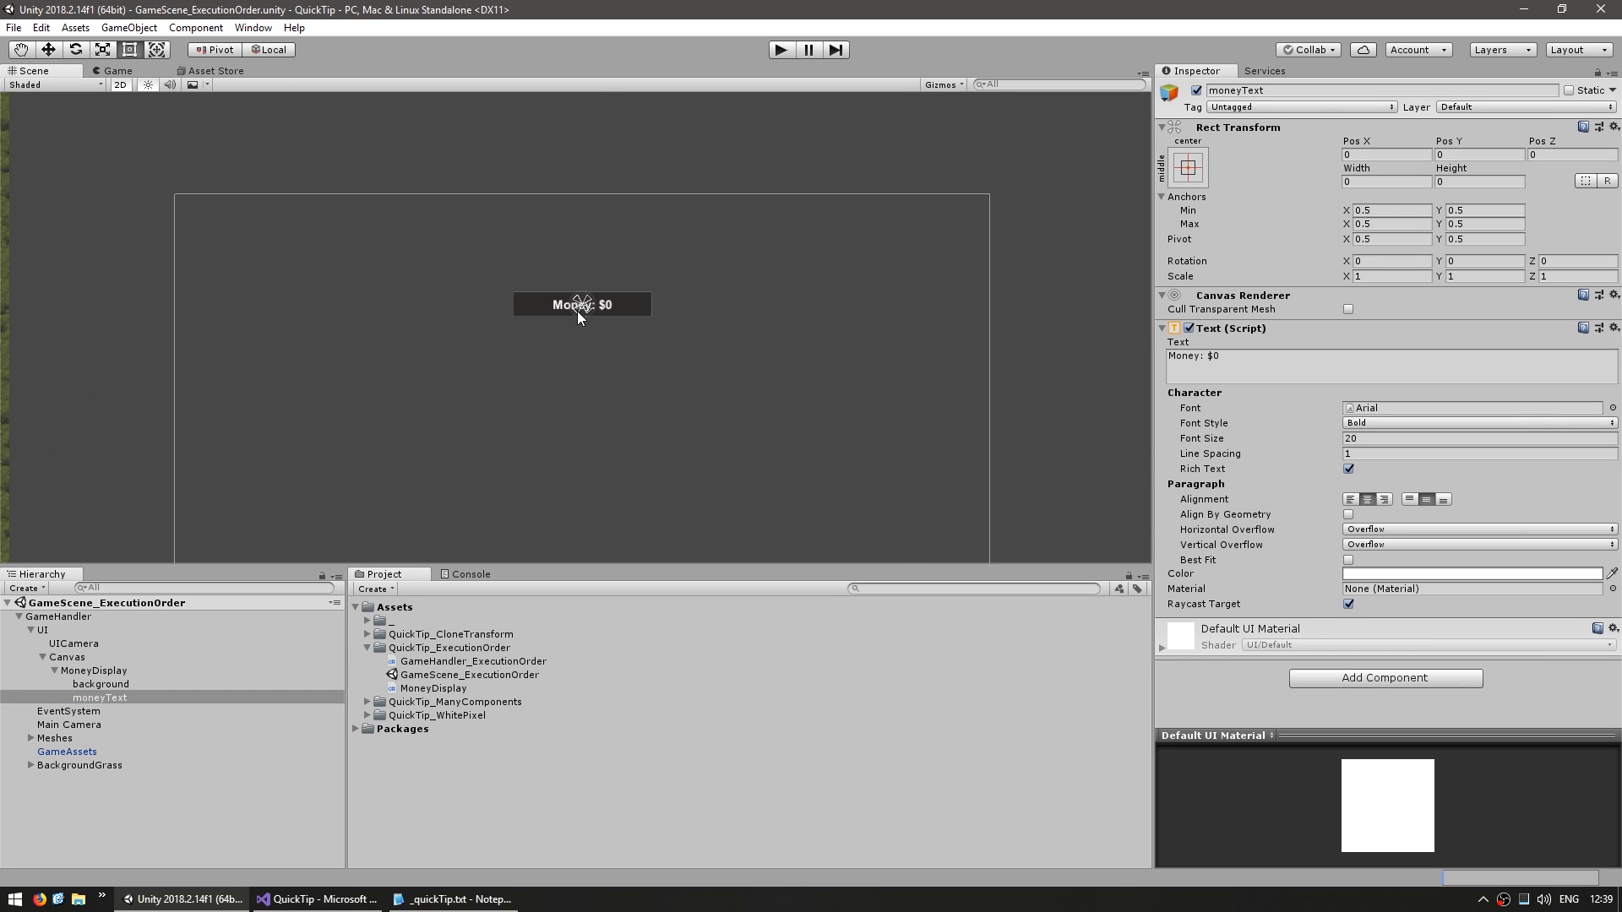
{"action": "left_click", "coordinate": [316, 898]}
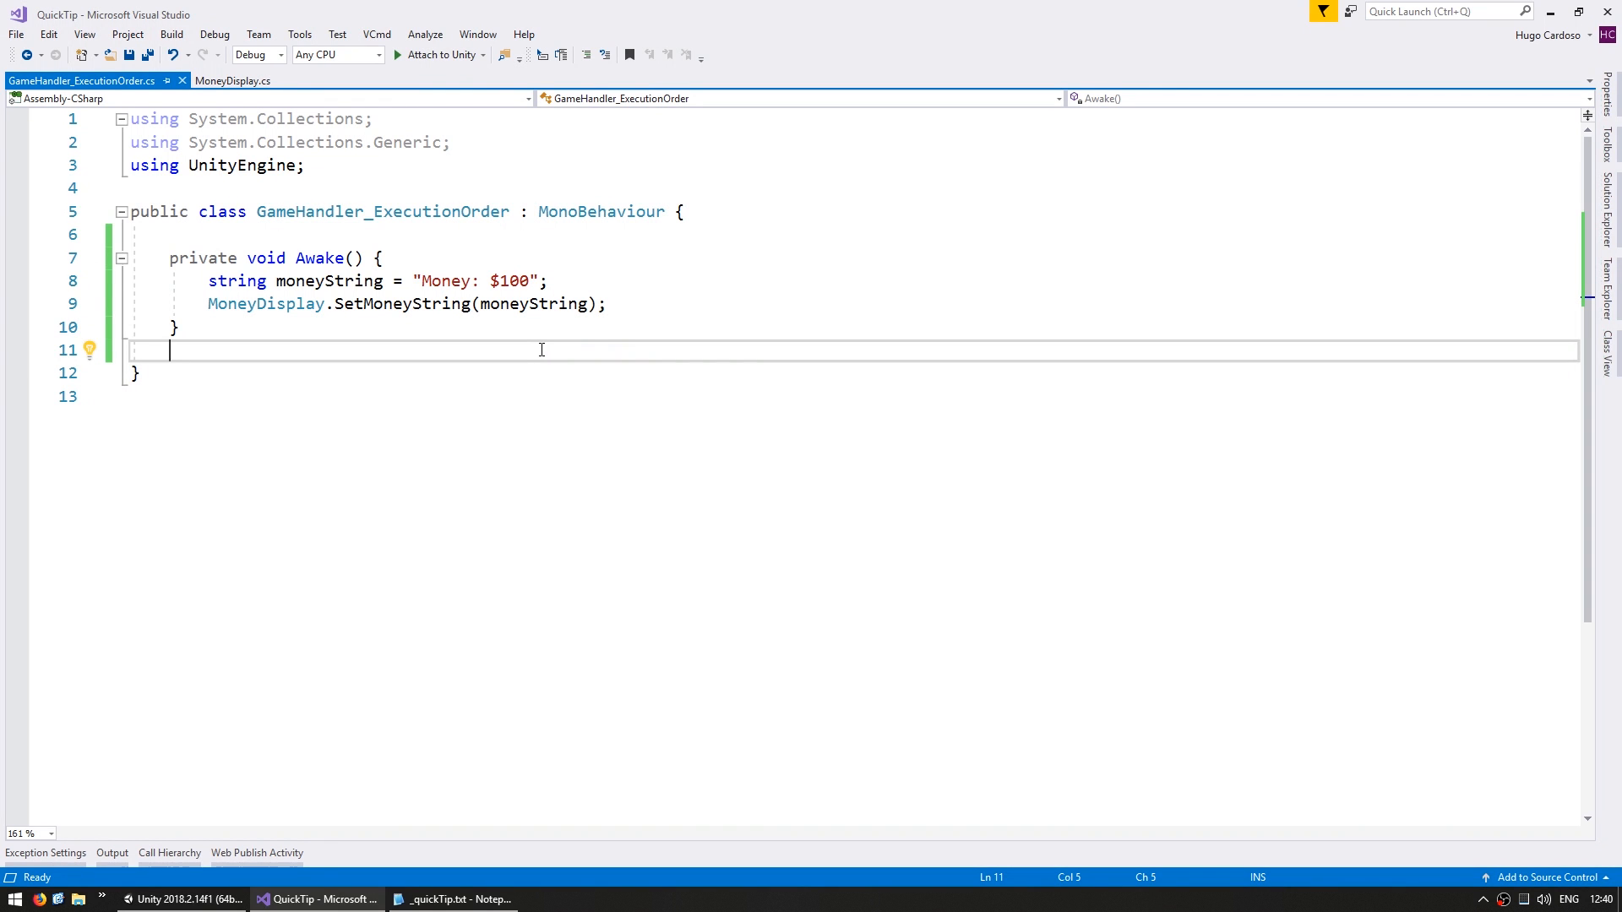
{"action": "mouse_move", "coordinate": [319, 258]}
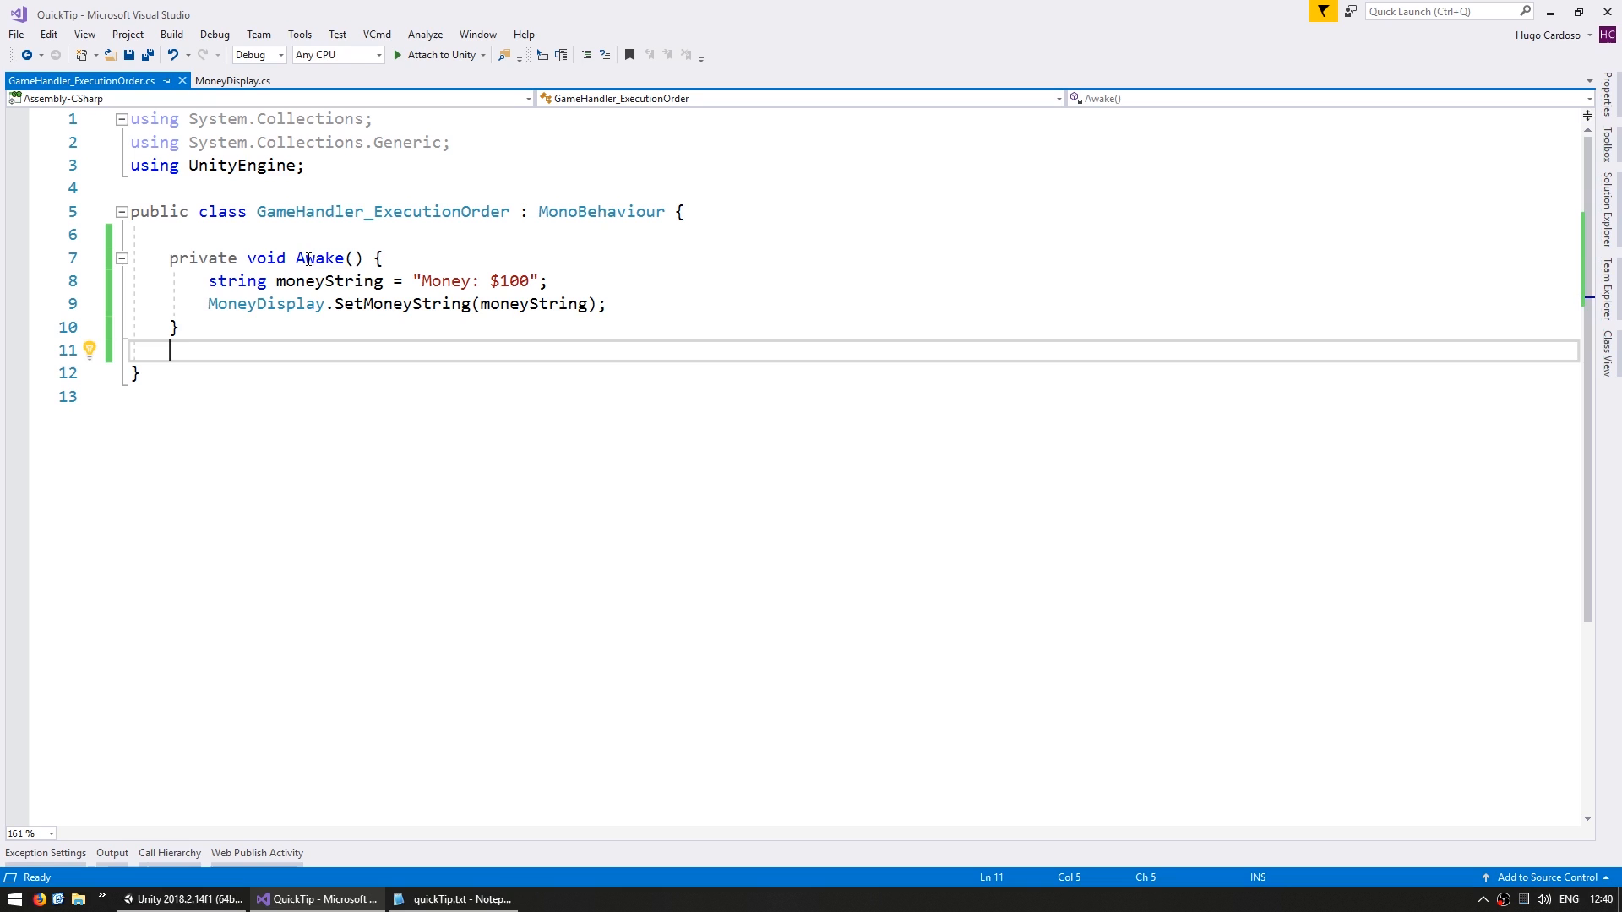
Trace SetMoneyString from GameHandler's Awake to its definition in MoneyDisplay.cs.
{"action": "double_click", "coordinate": [324, 280]}
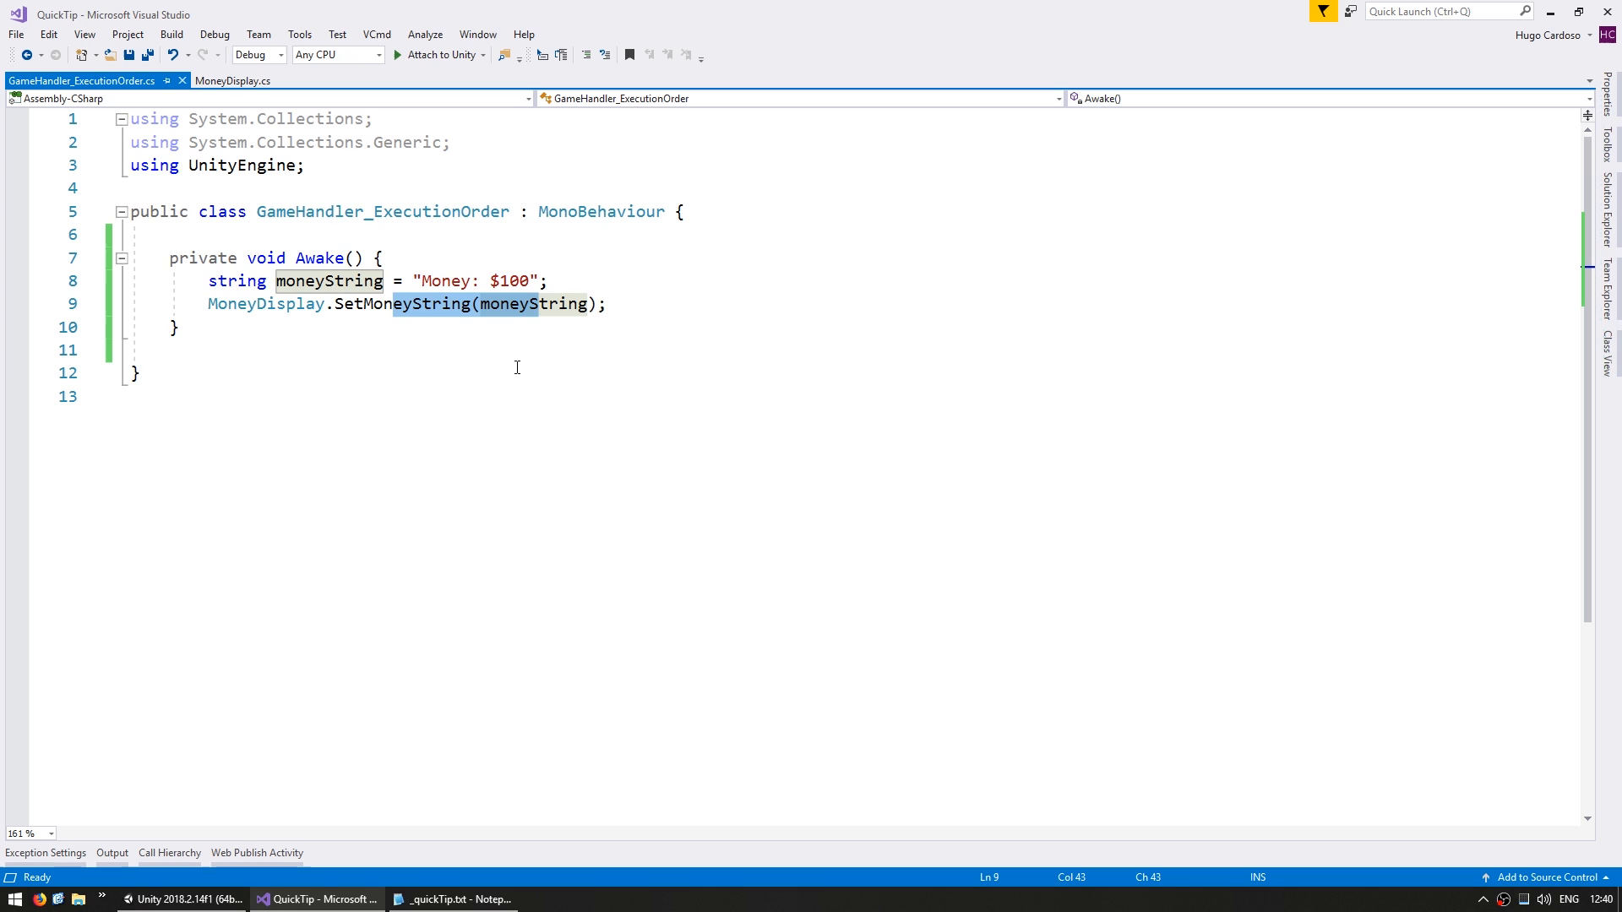
{"action": "left_click", "coordinate": [227, 81]}
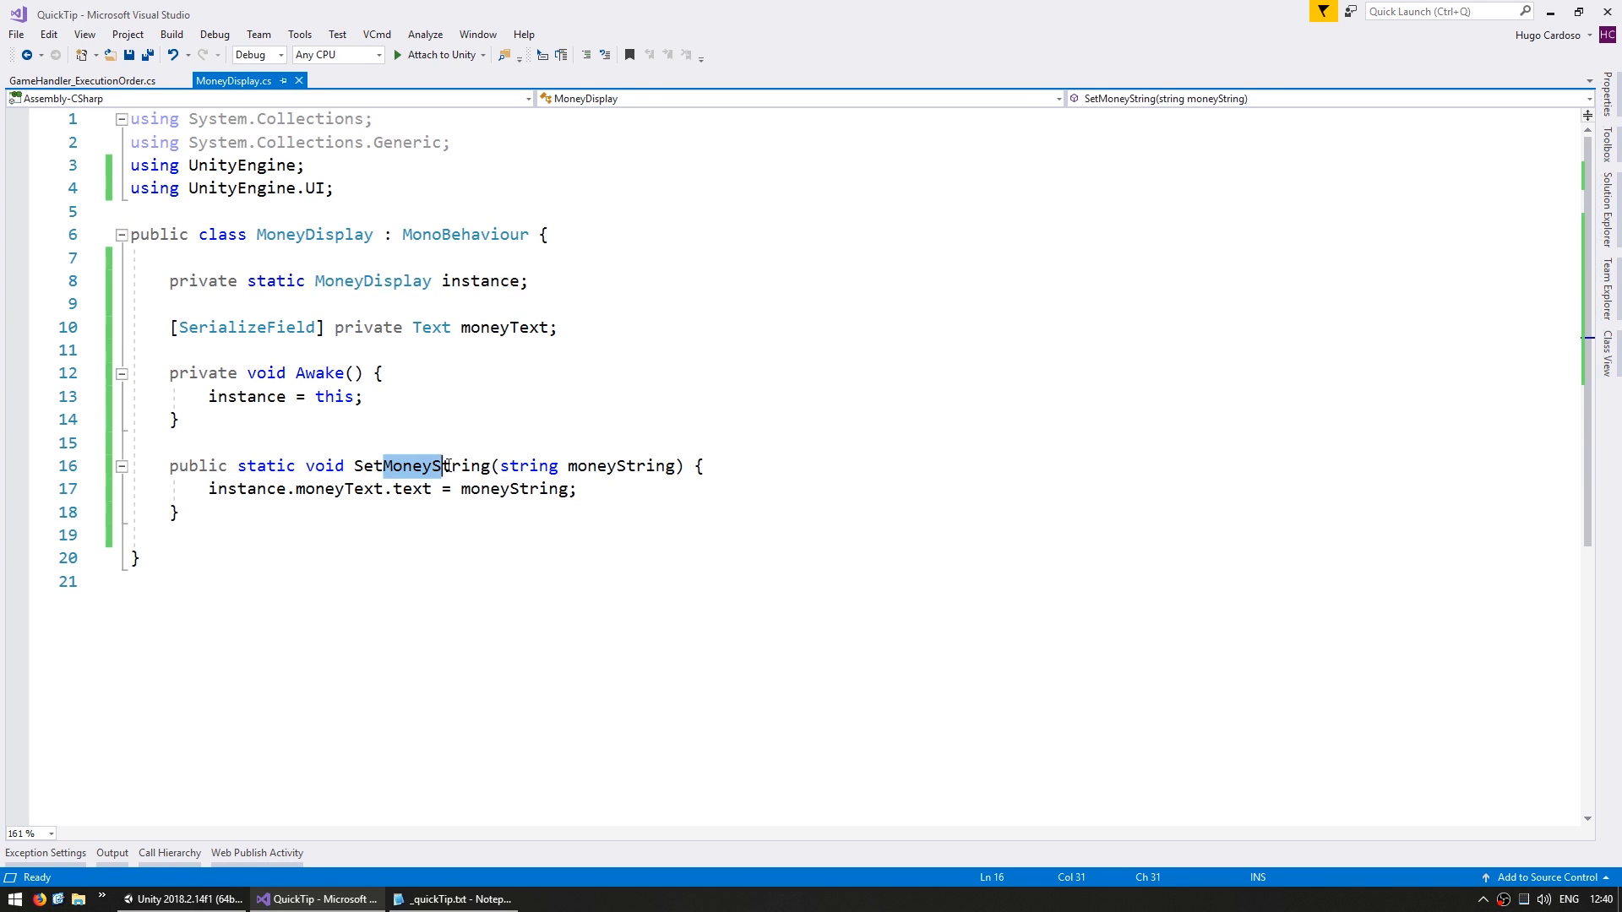
{"action": "double_click", "coordinate": [422, 466]}
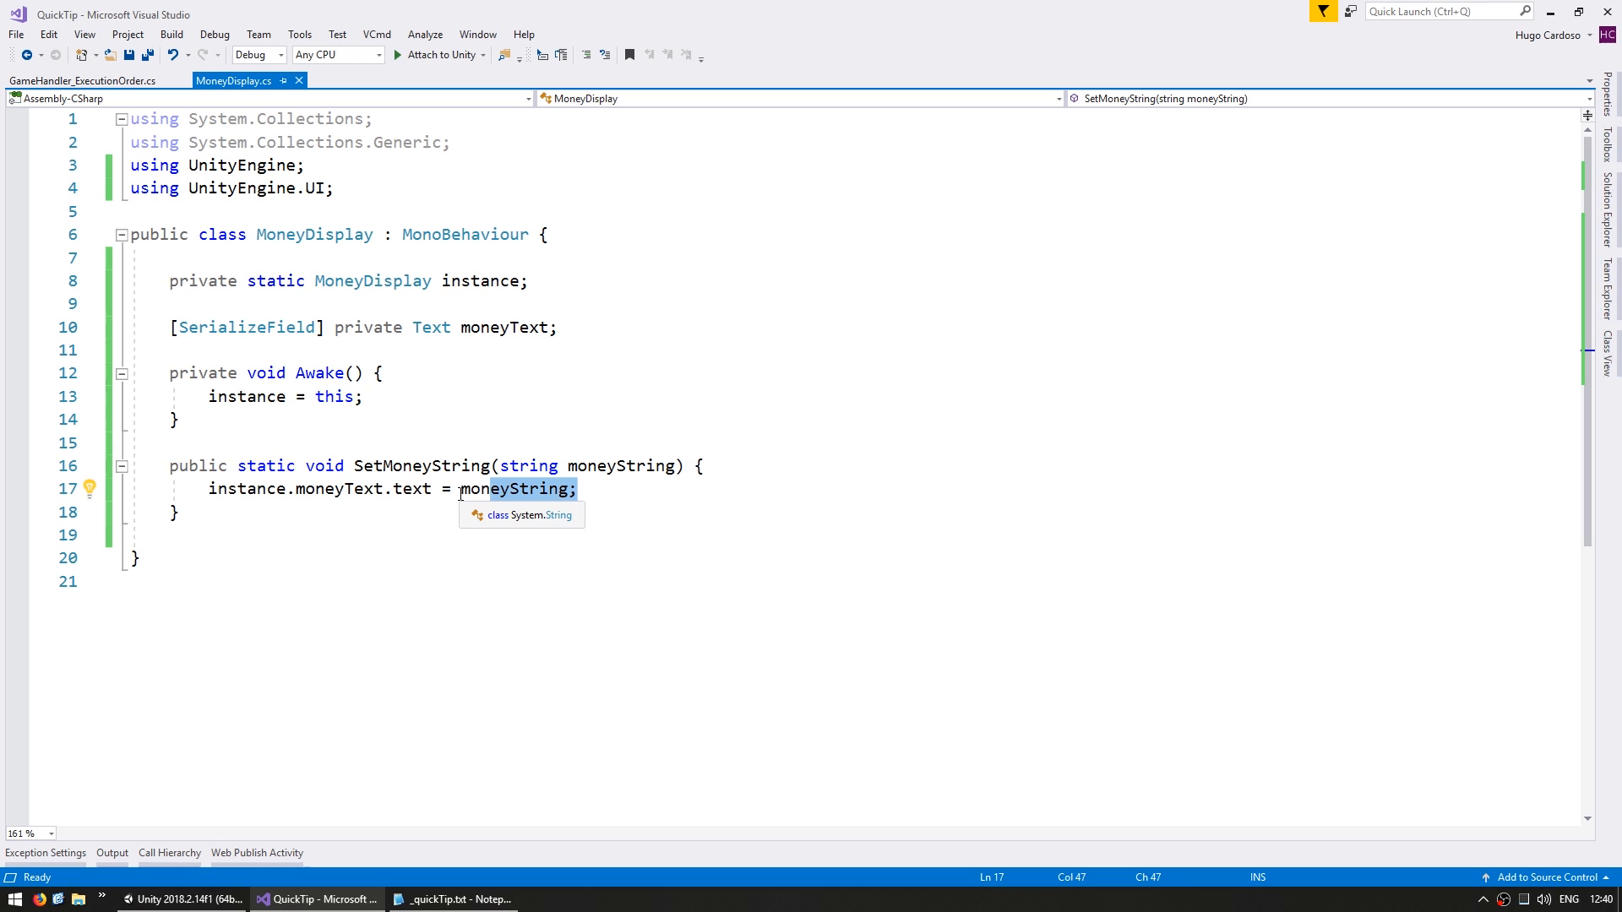
{"action": "double_click", "coordinate": [421, 466]}
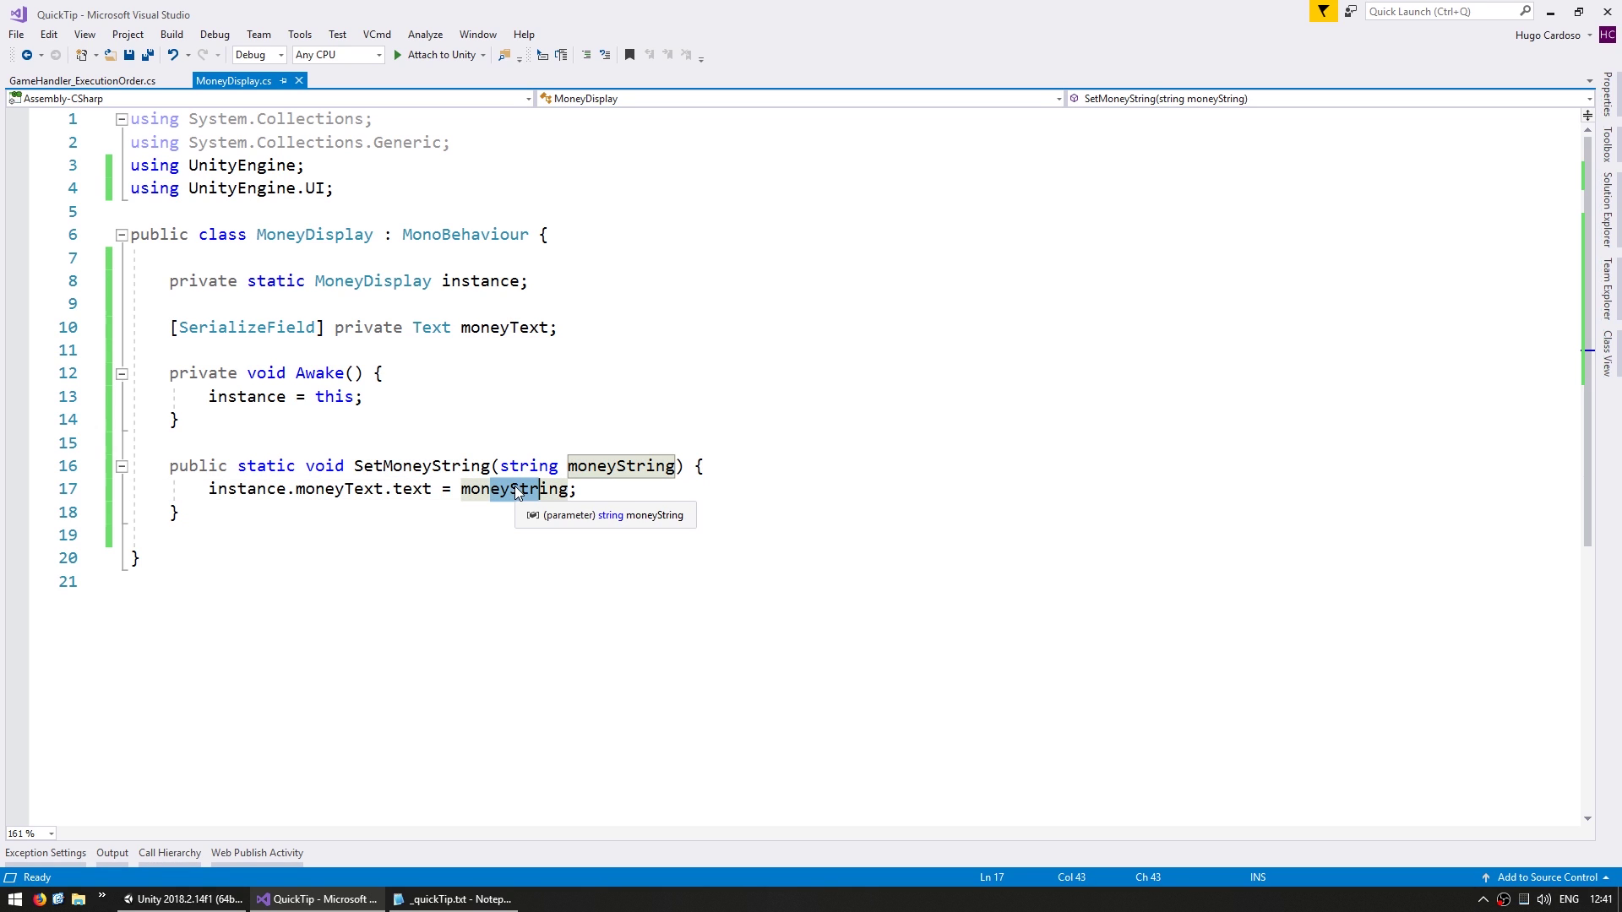
{"action": "mouse_move", "coordinate": [357, 548]}
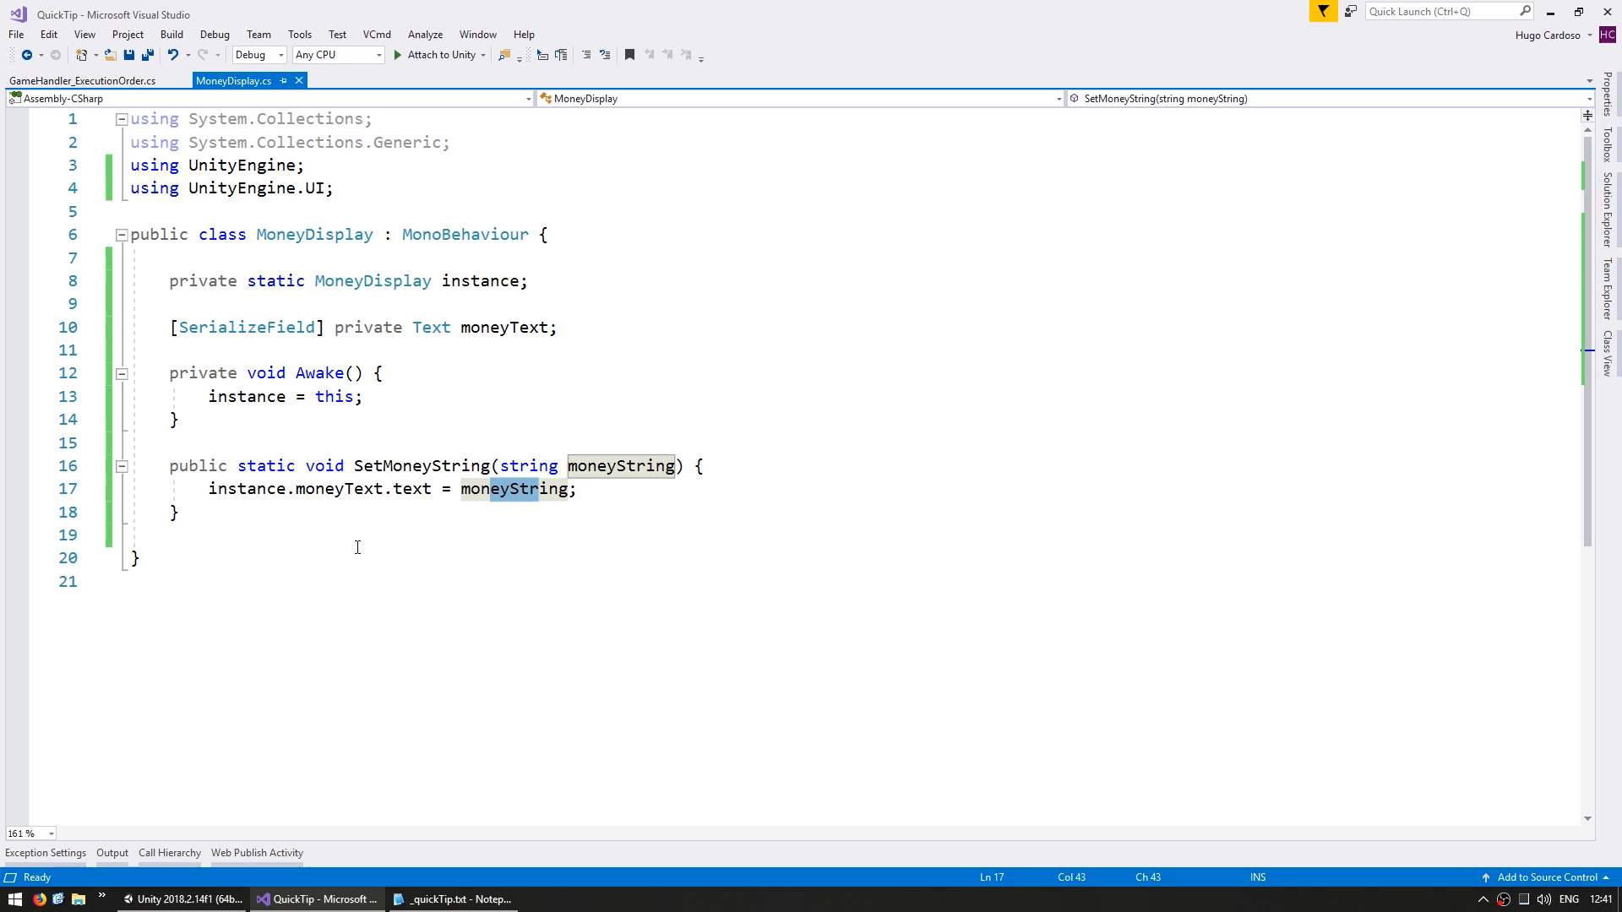
Play the scene and read the NullReferenceException at MoneyDisplay.SetMoneyString line 17.
{"action": "left_click", "coordinate": [169, 901]}
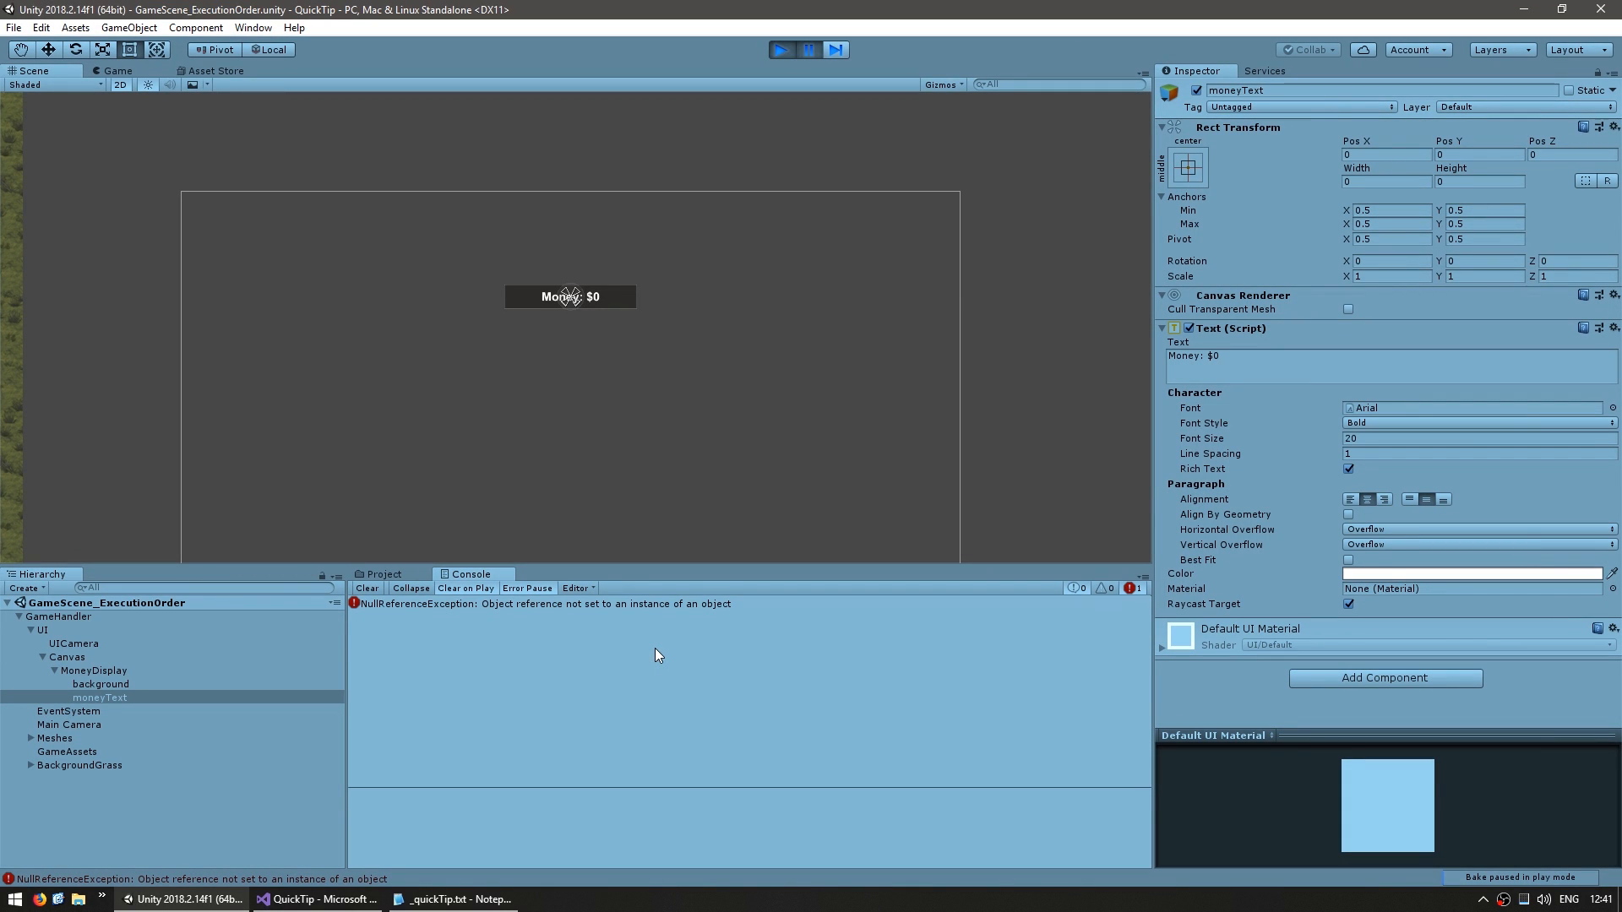
{"action": "mouse_move", "coordinate": [393, 611]}
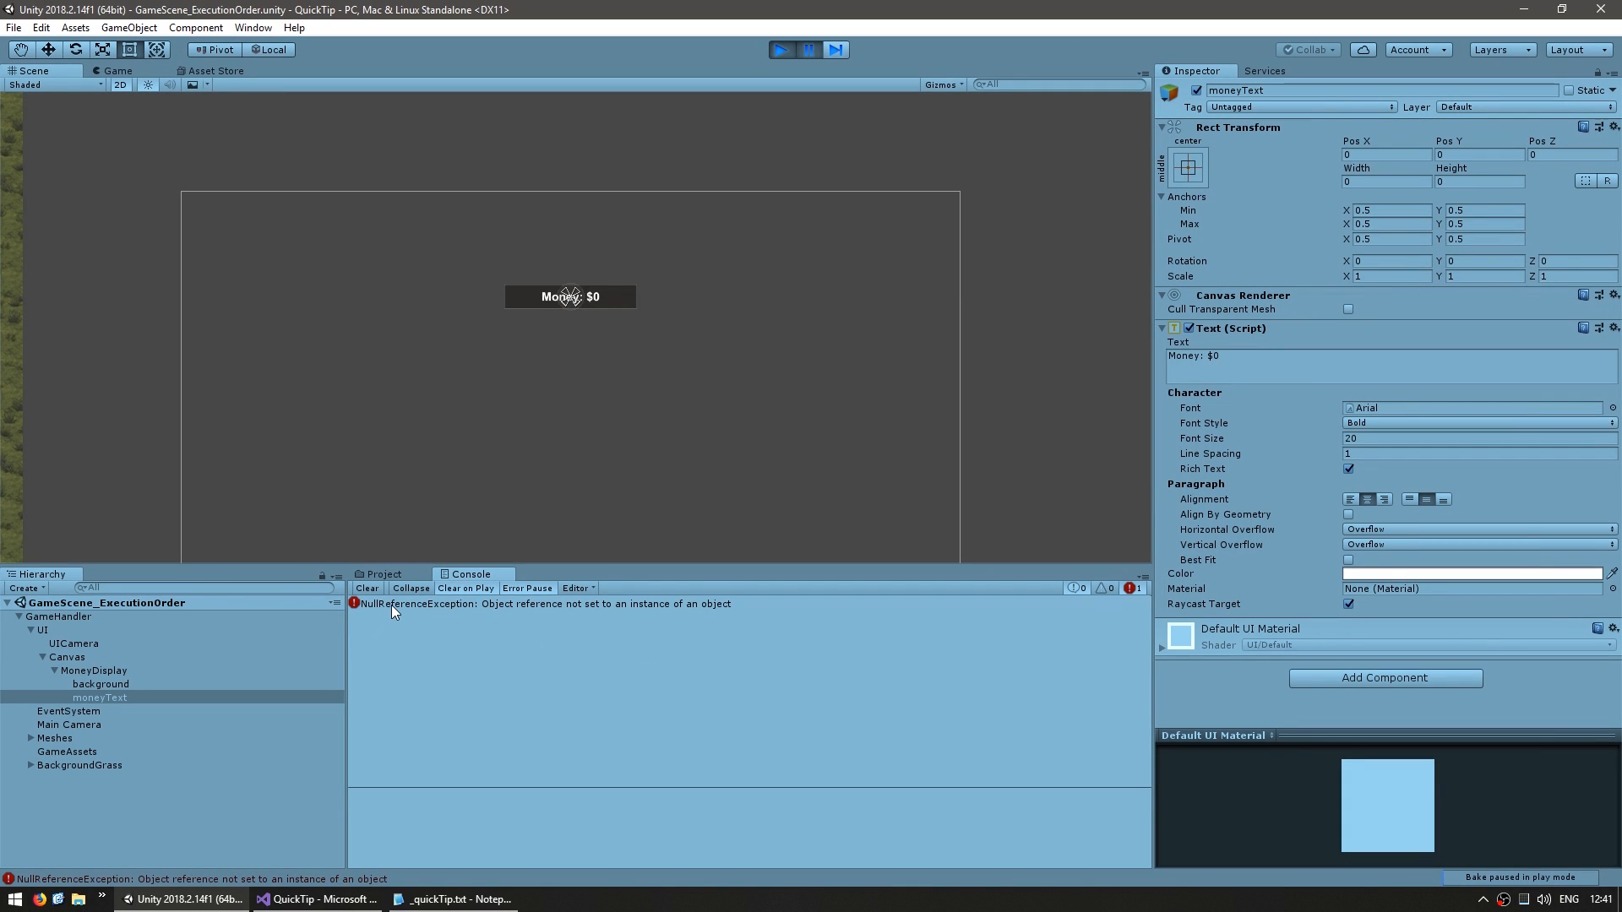
{"action": "left_click", "coordinate": [316, 900]}
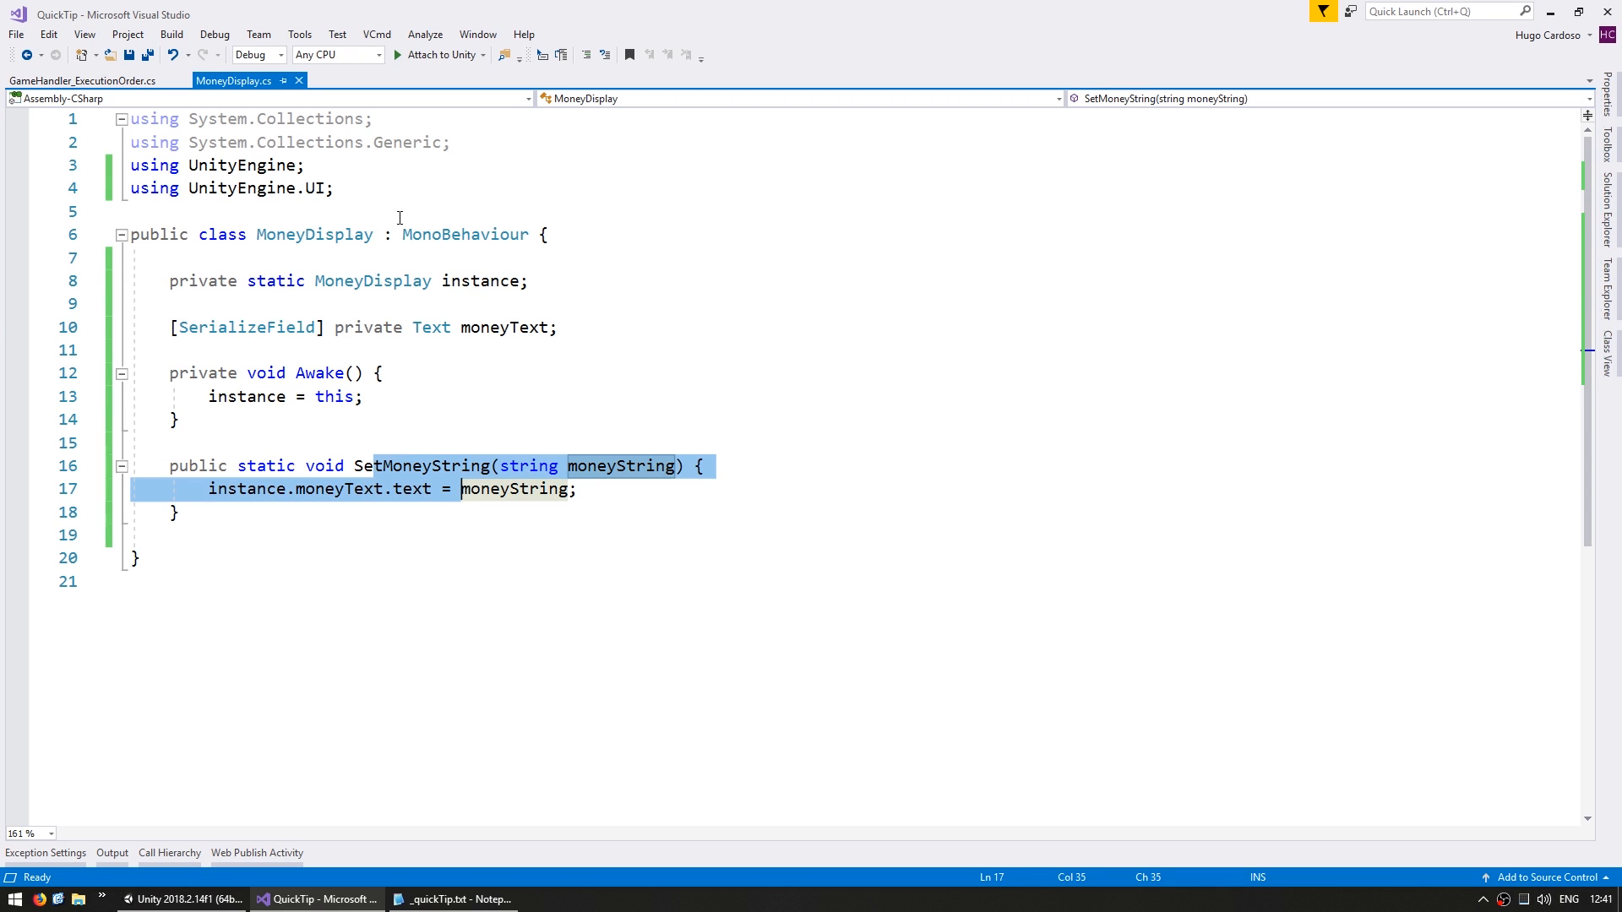
{"action": "left_click", "coordinate": [173, 898]}
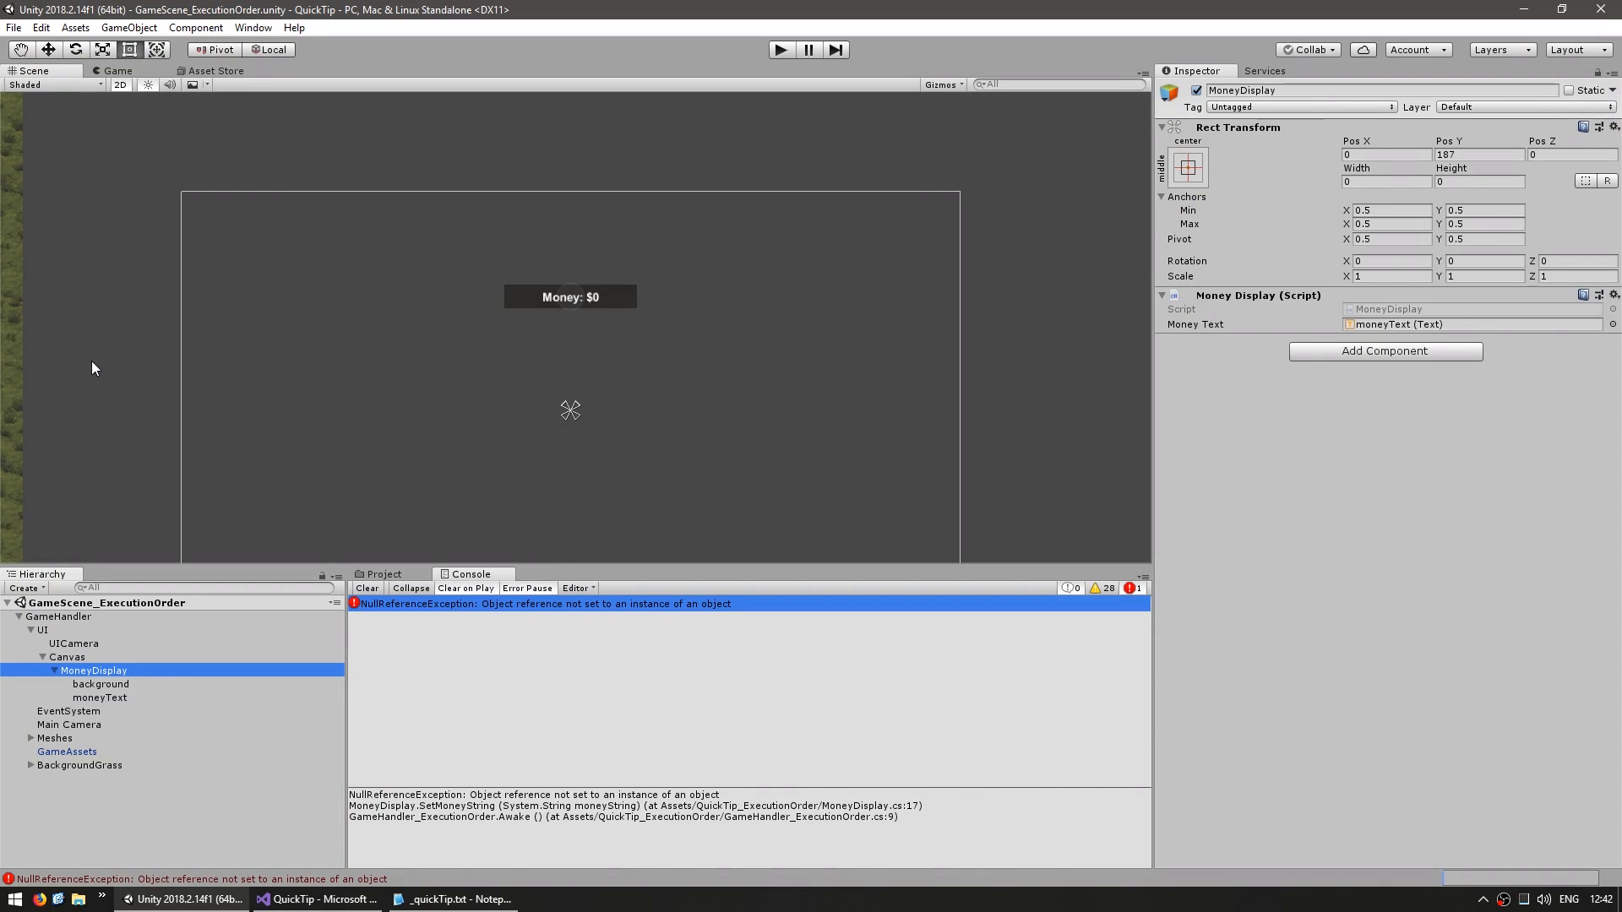
Open Script Execution Order from Edit > Project Settings.
{"action": "left_click", "coordinate": [35, 28]}
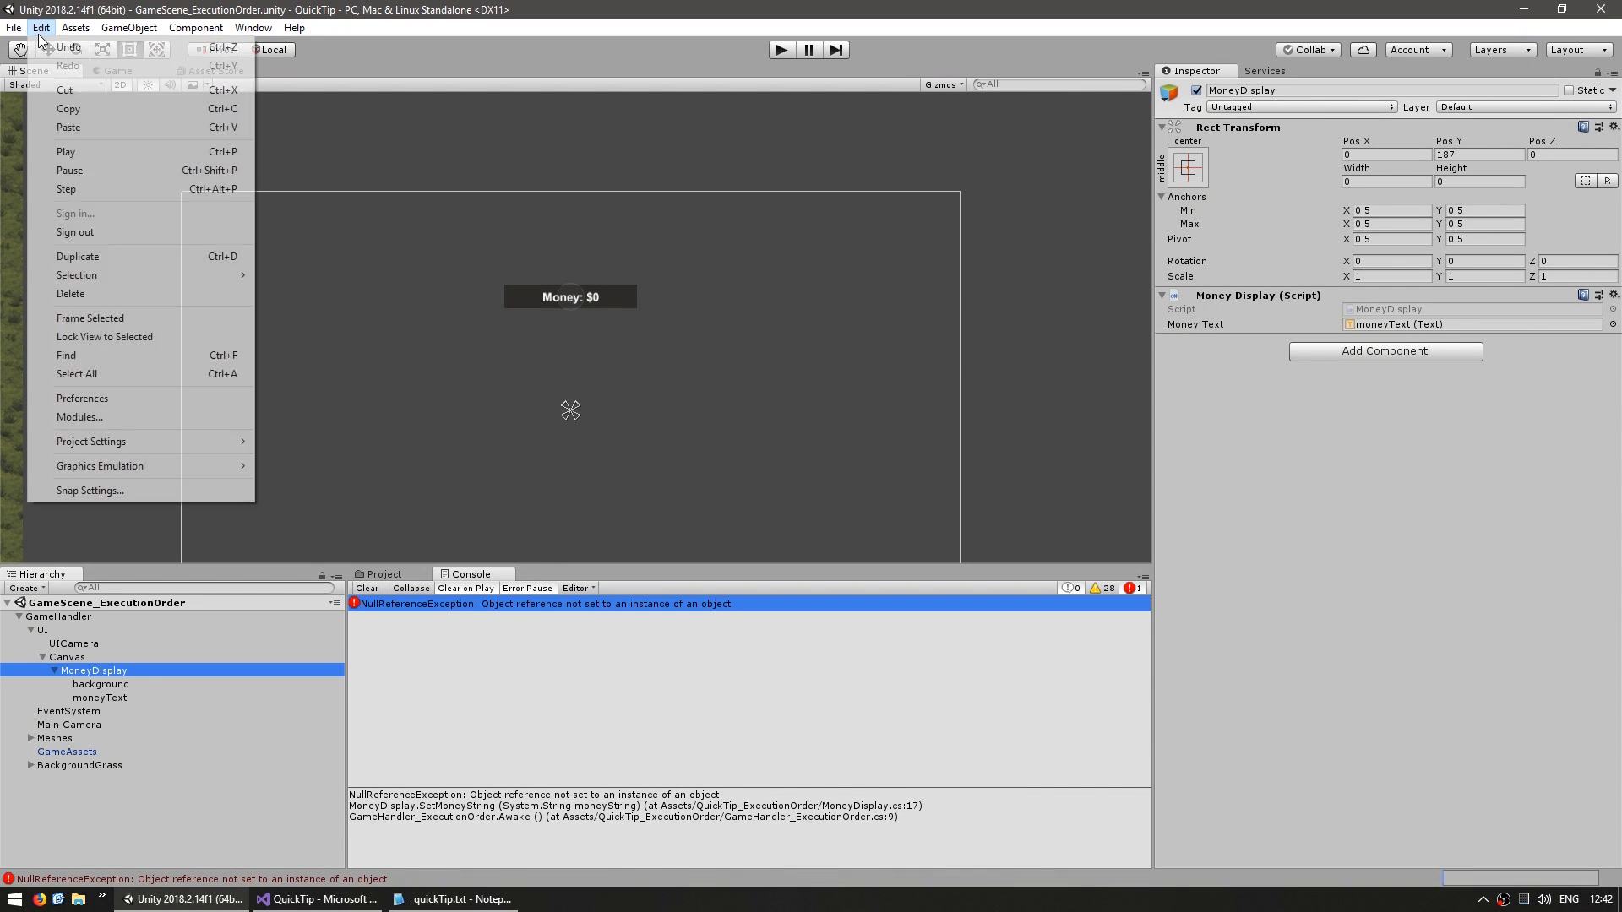
{"action": "mouse_move", "coordinate": [91, 441]}
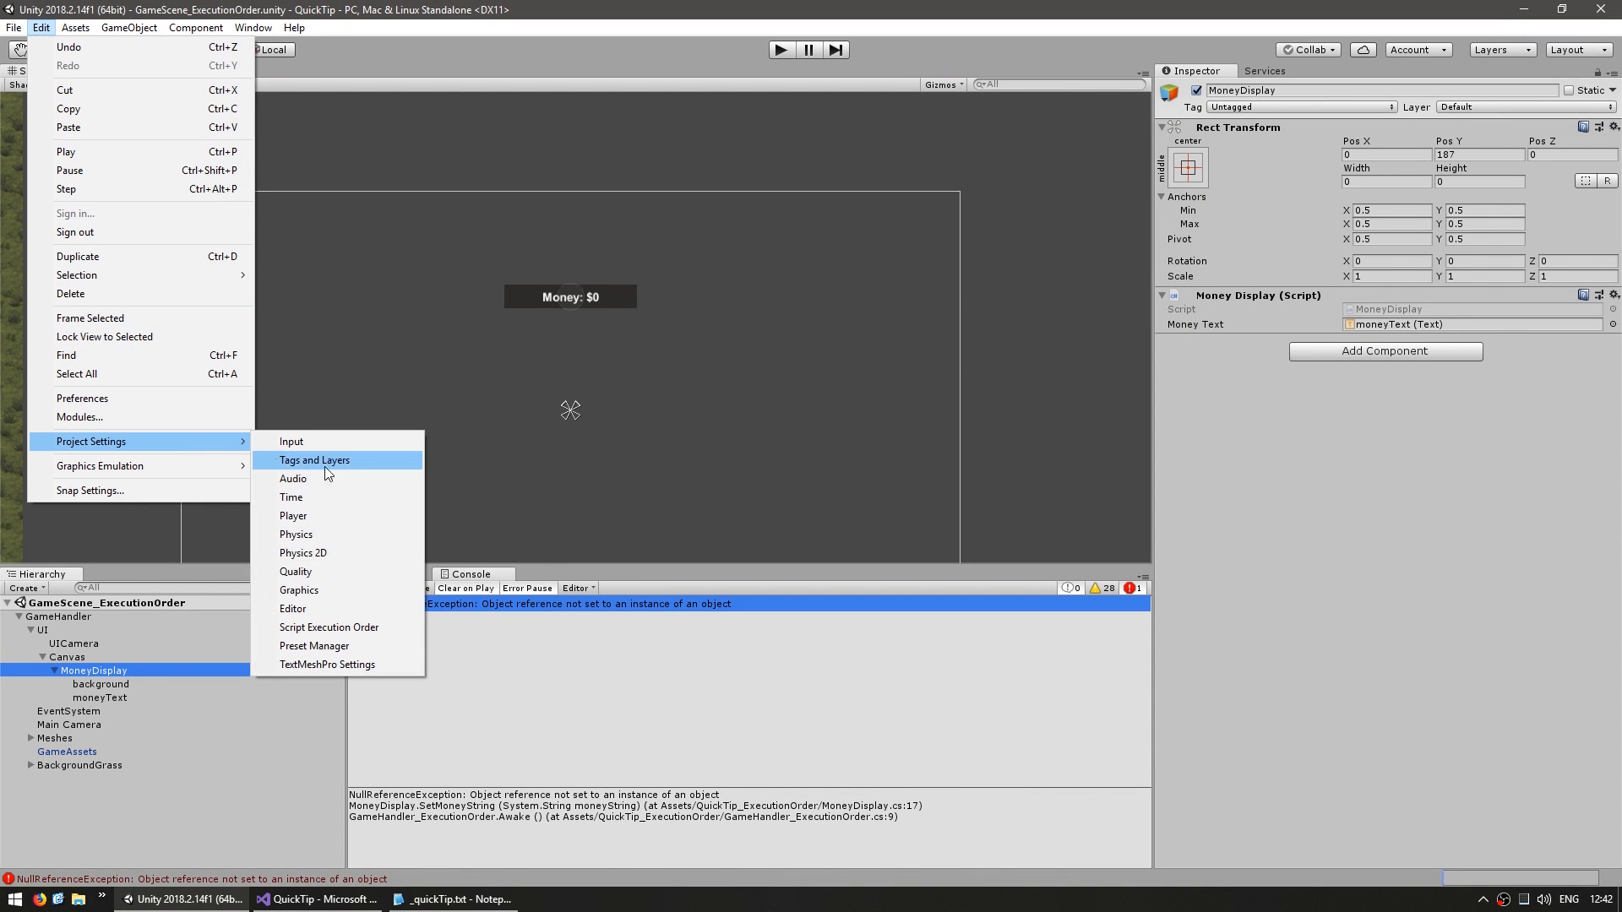
{"action": "left_click", "coordinate": [328, 627]}
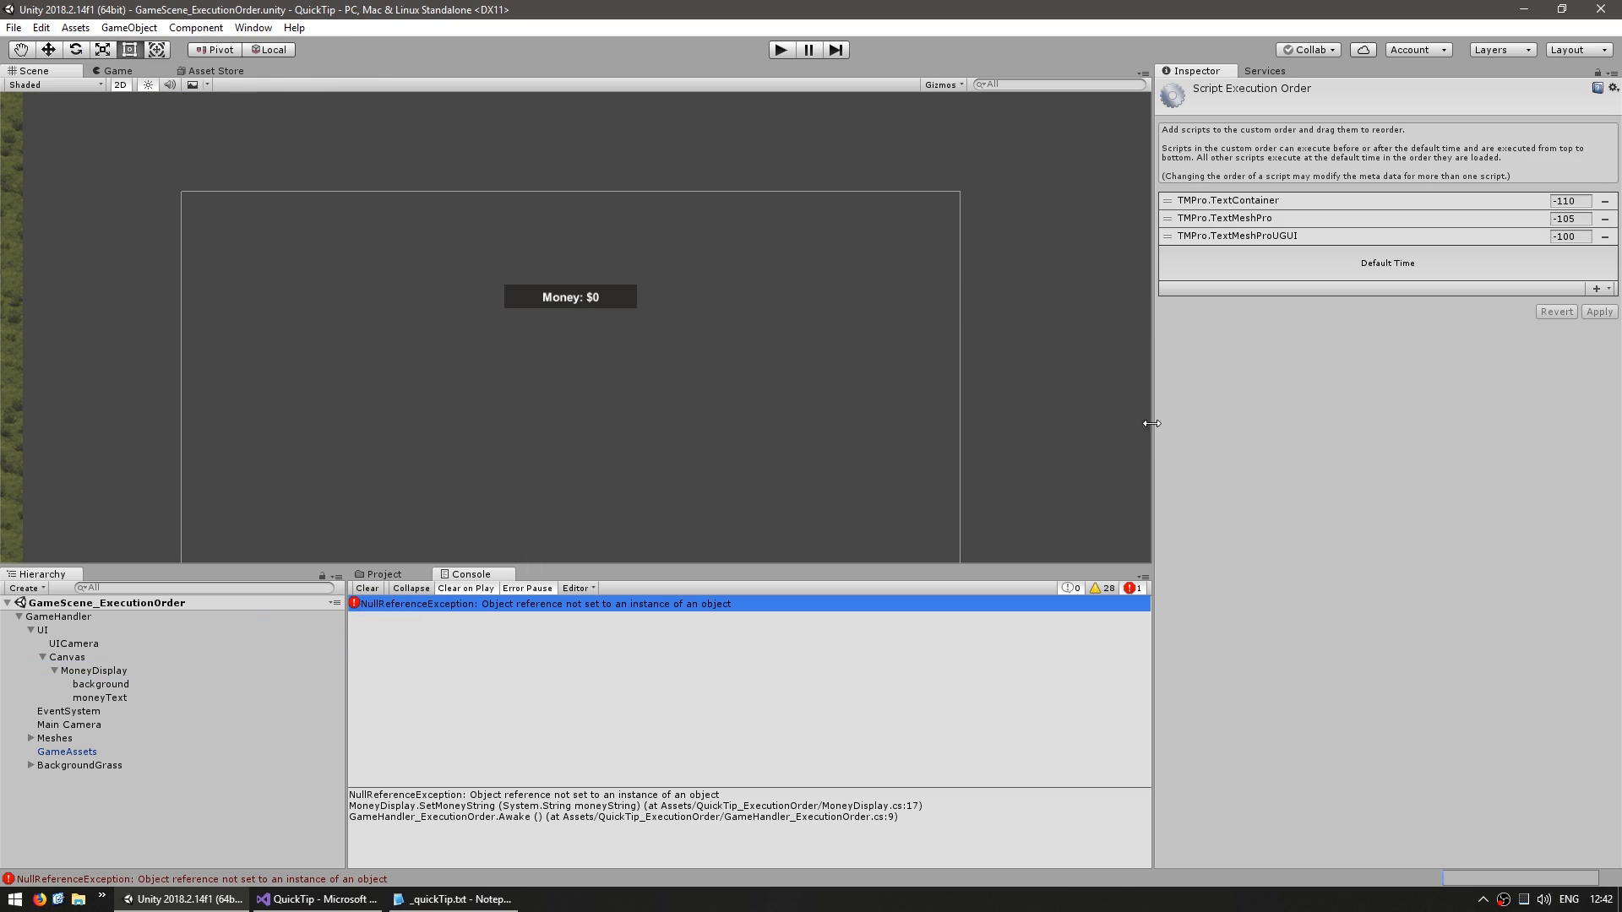
{"action": "mouse_move", "coordinate": [1140, 430]}
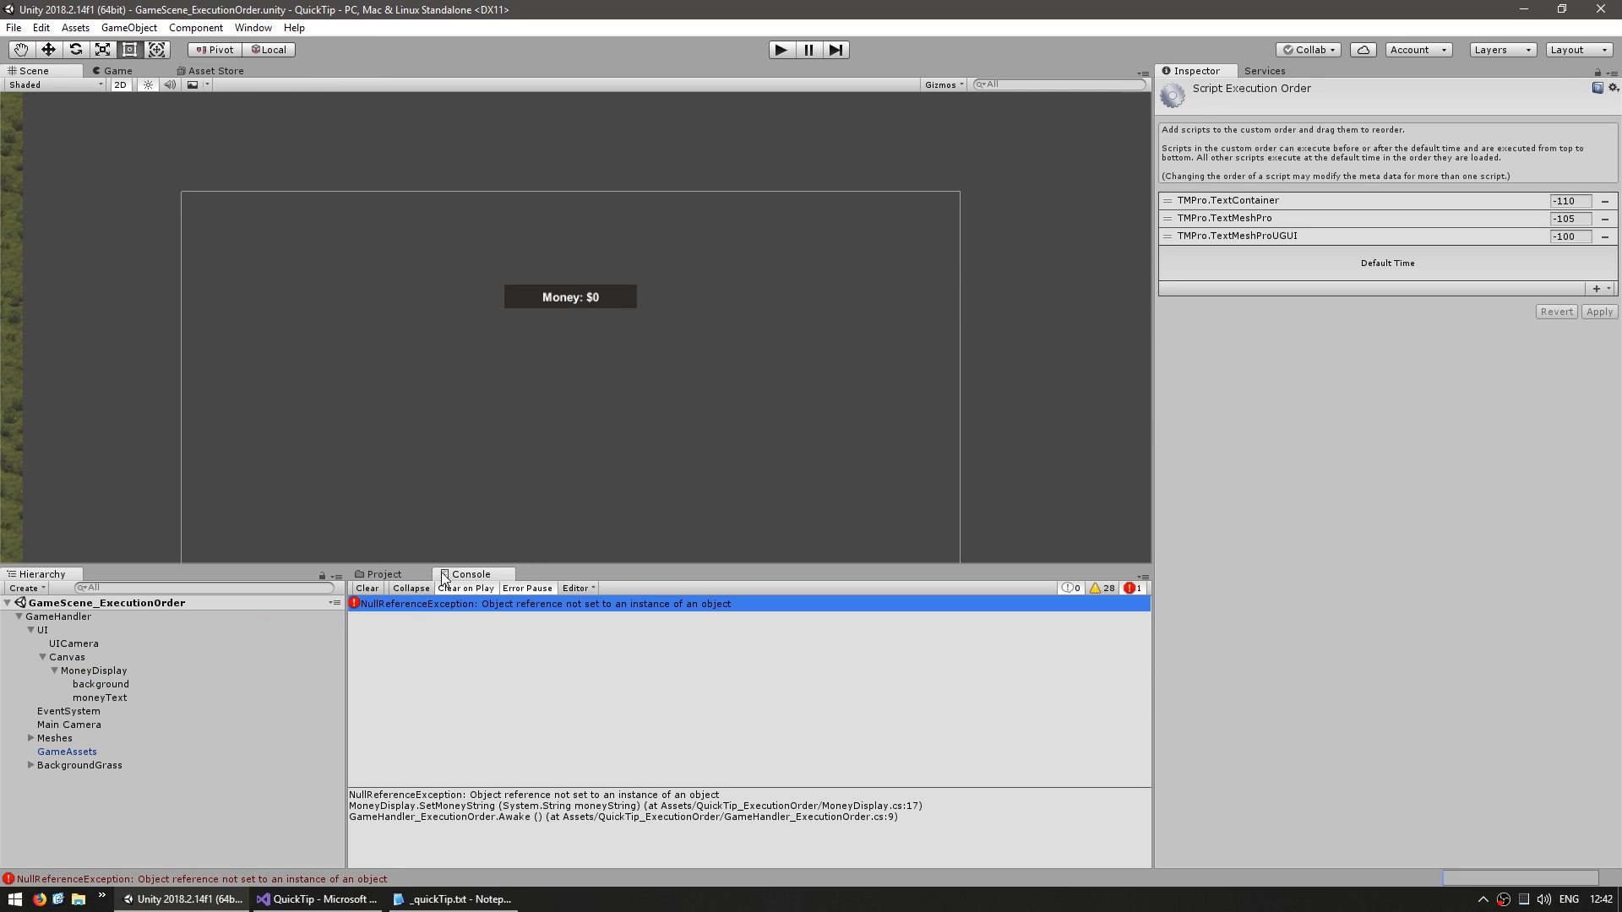
Add MoneyDisplay to the execution order list at -50, ahead of Default Time.
{"action": "left_click", "coordinate": [381, 573]}
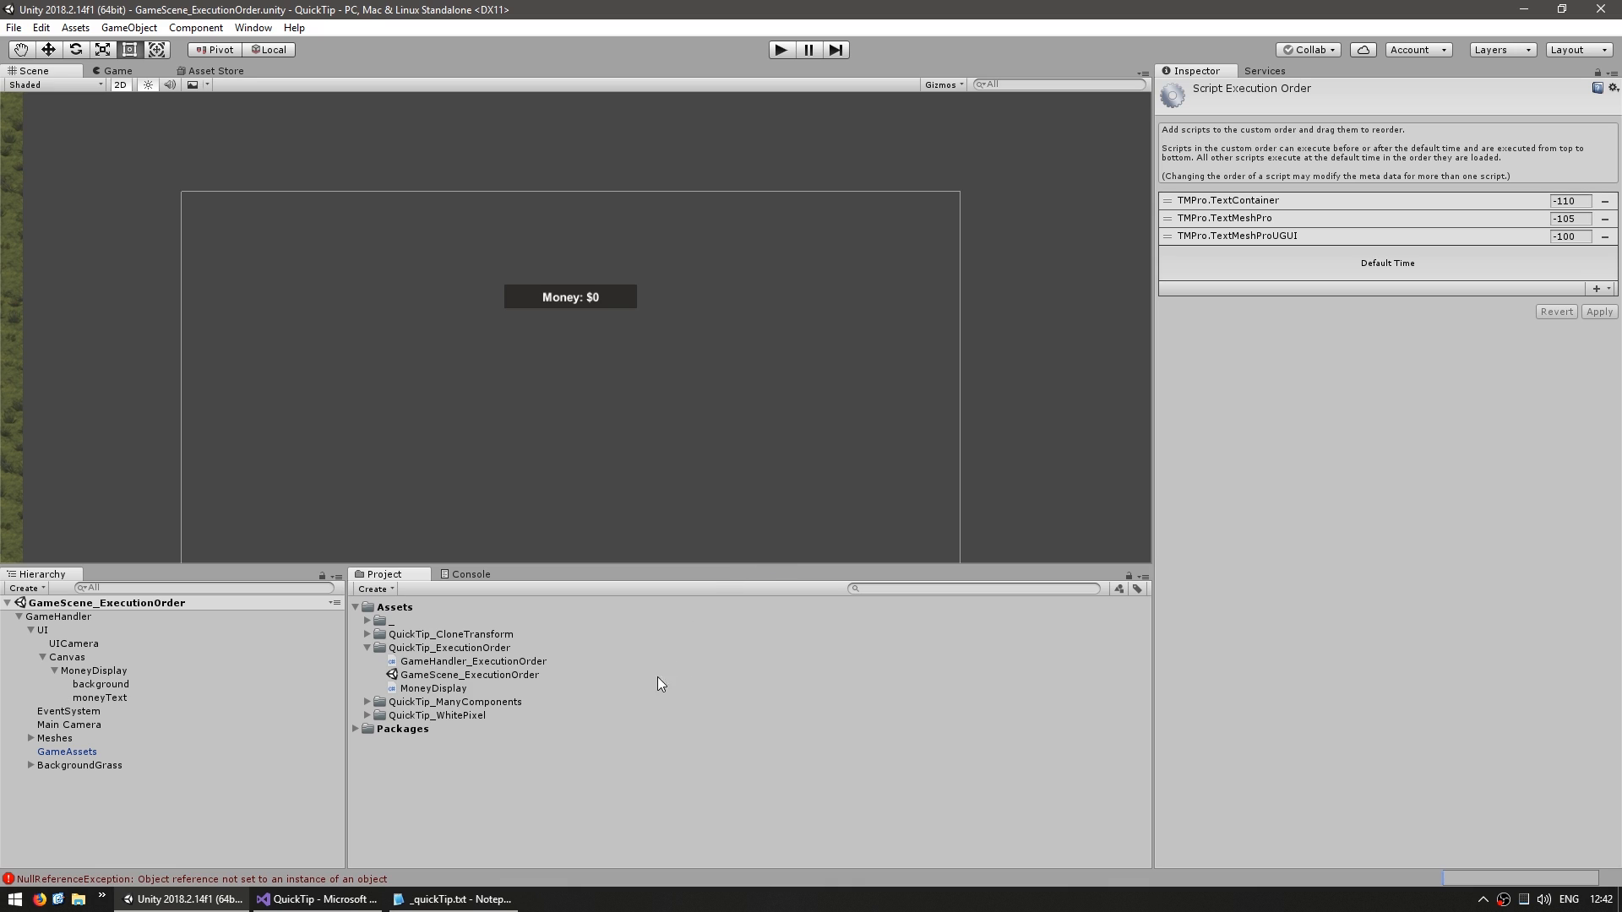
{"action": "mouse_move", "coordinate": [635, 726]}
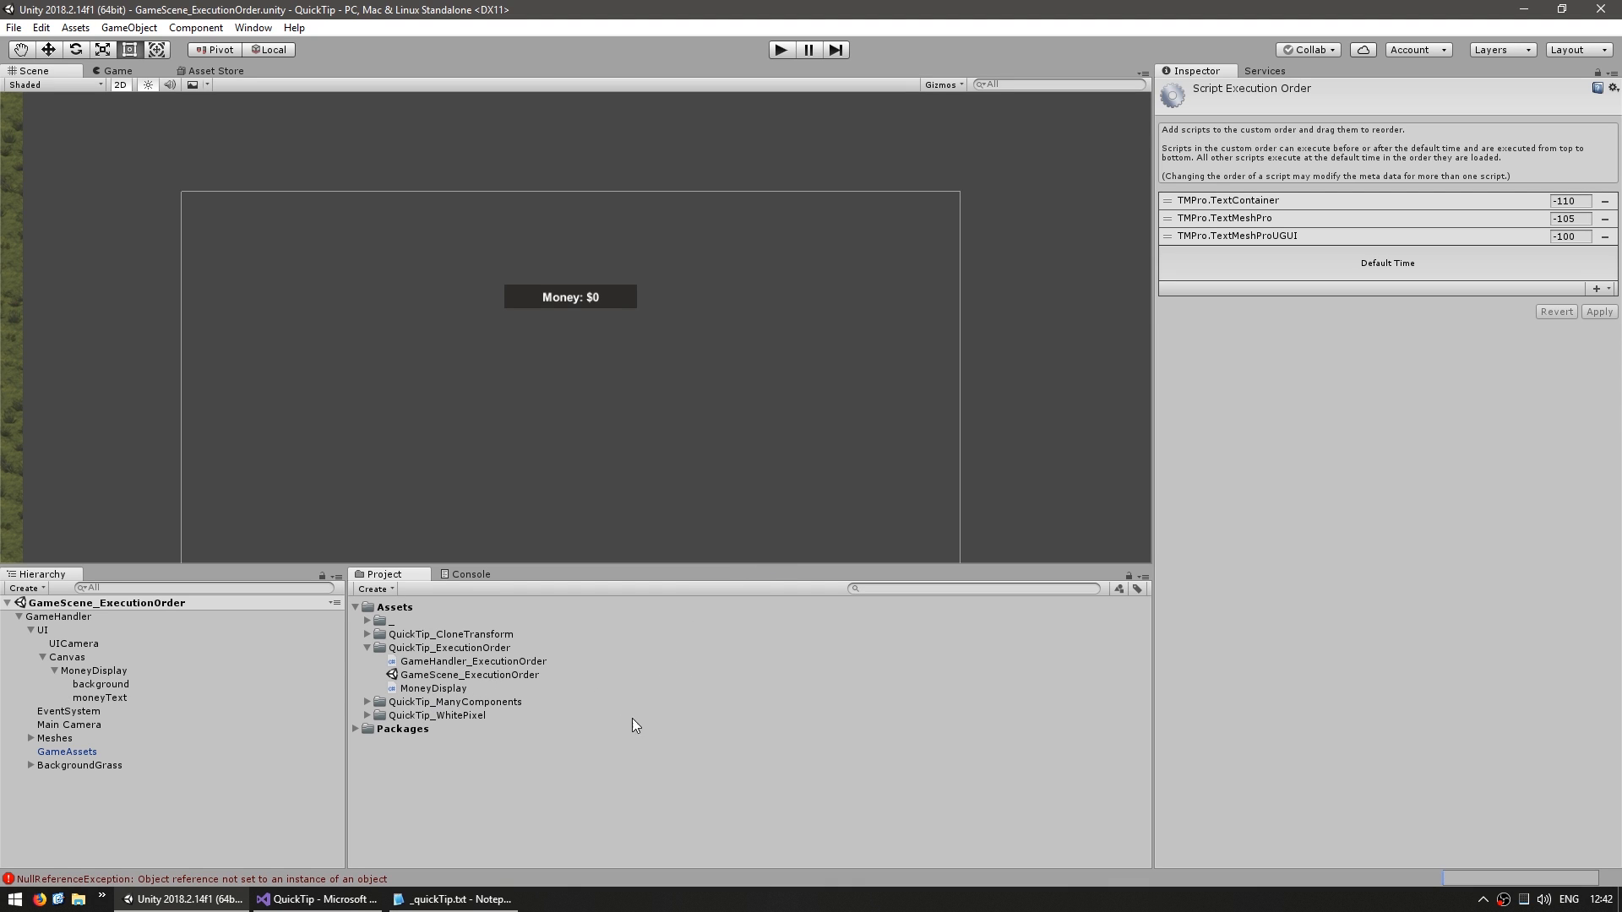
{"action": "left_click", "coordinate": [1598, 287]}
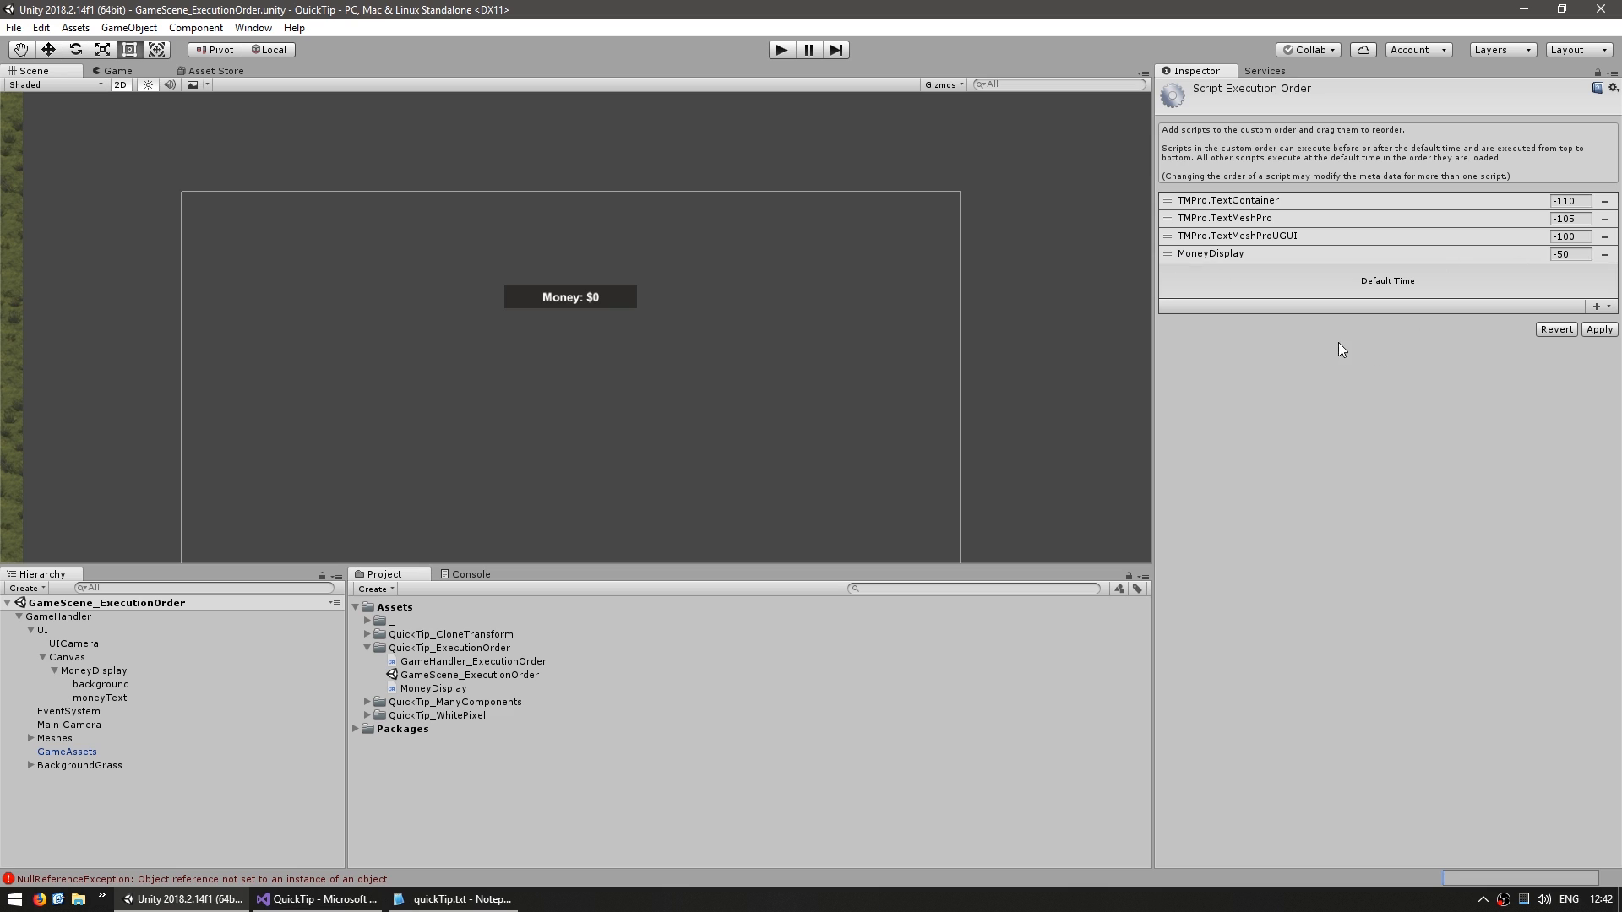
{"action": "mouse_move", "coordinate": [1197, 447]}
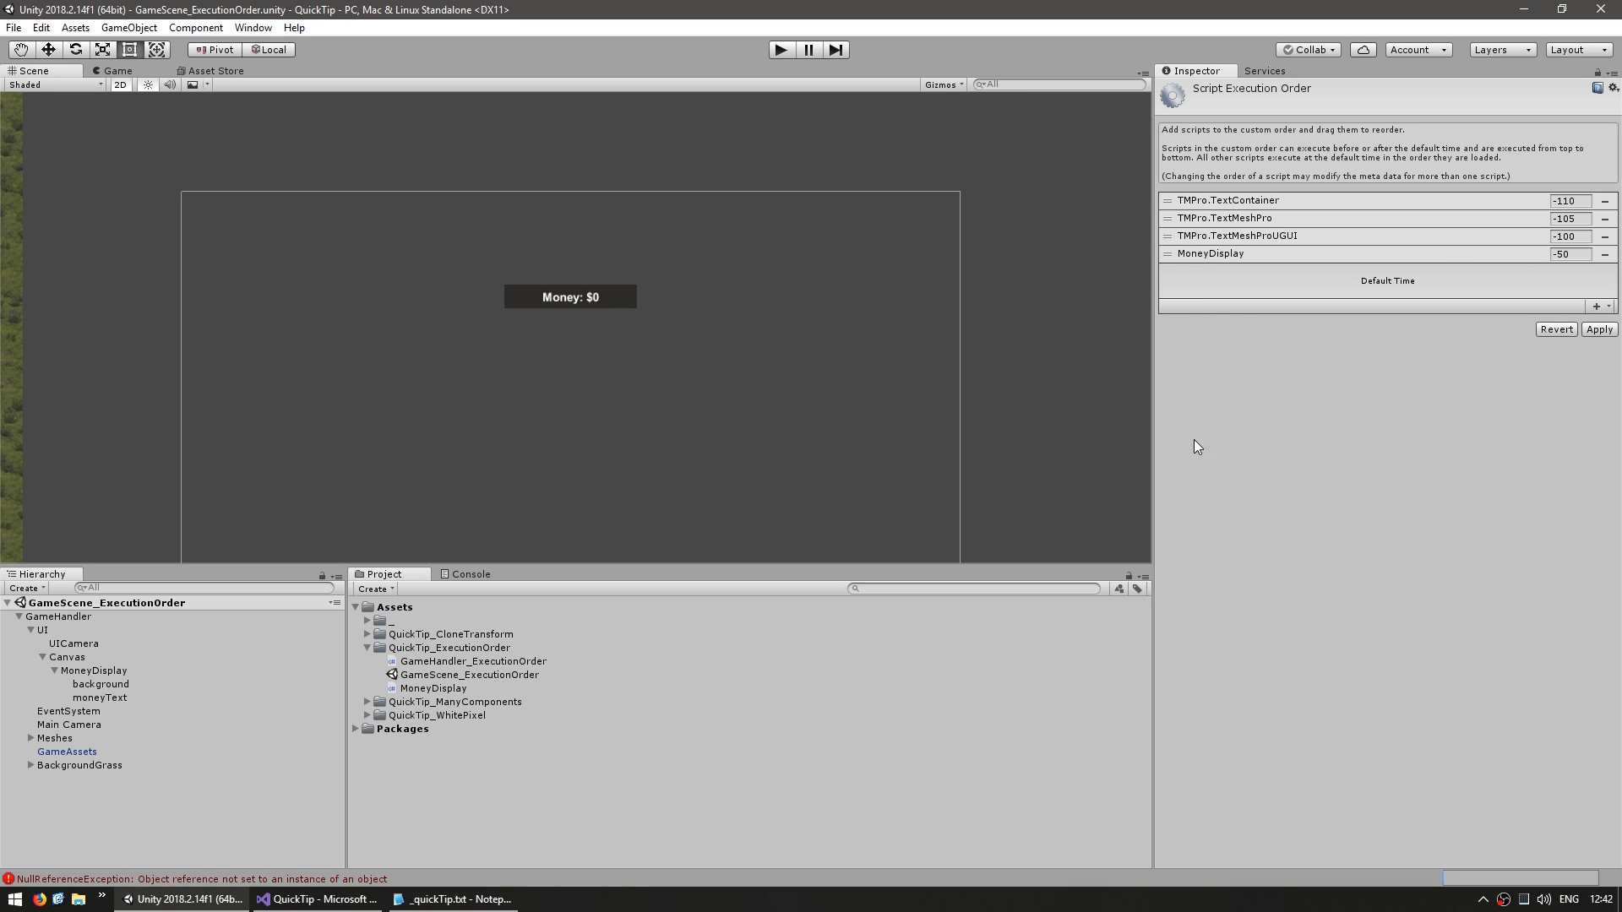
{"action": "mouse_move", "coordinate": [1354, 291]}
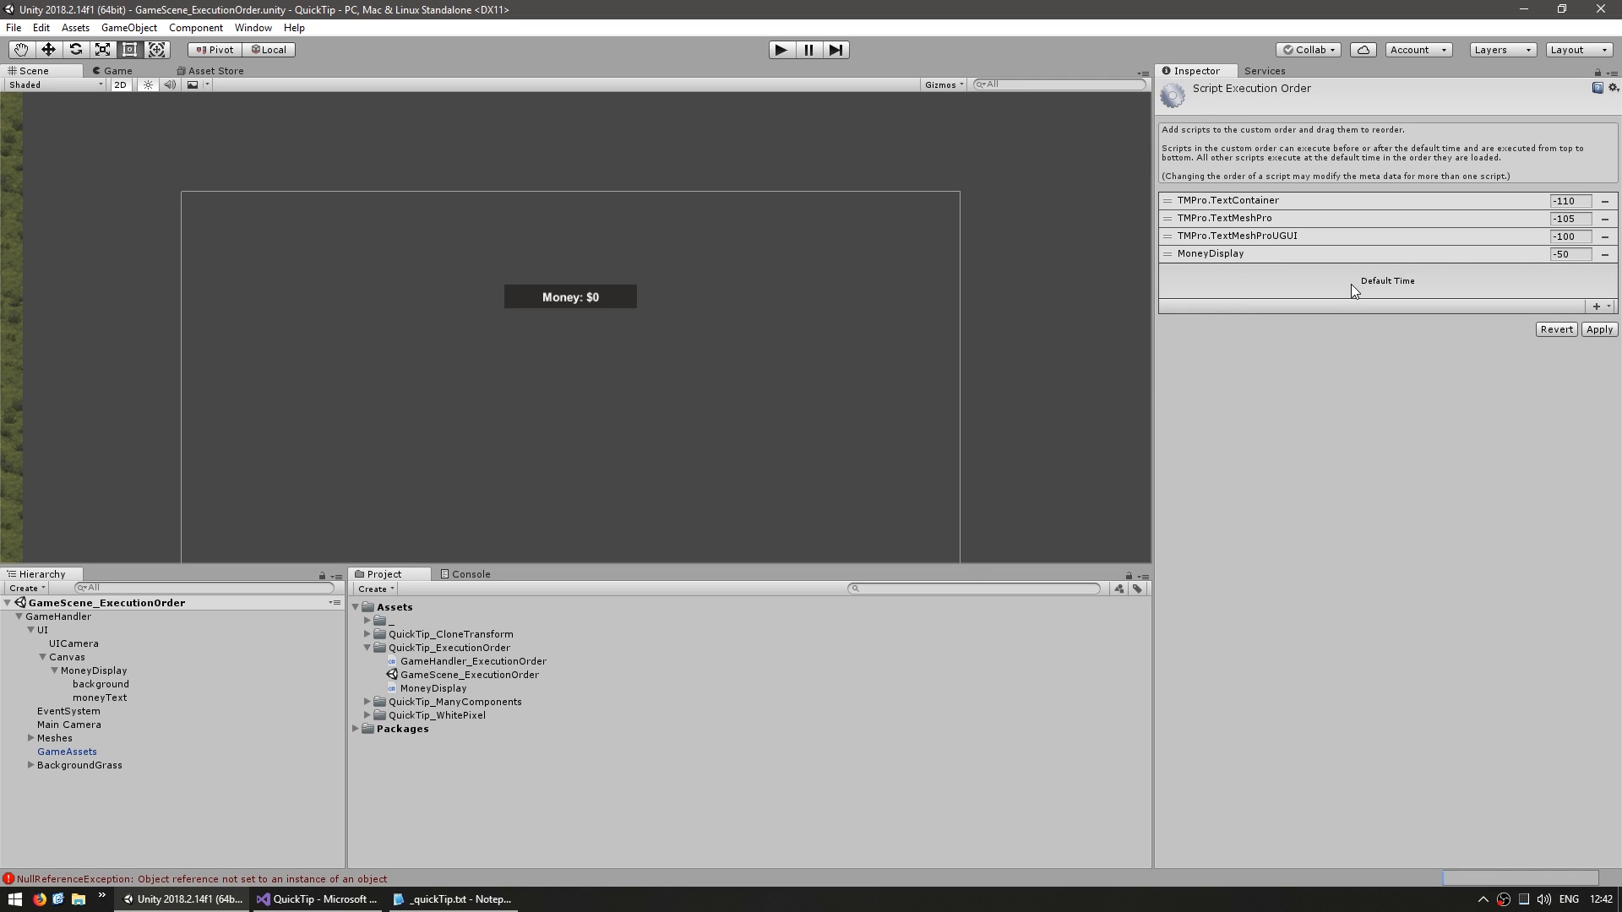
{"action": "mouse_move", "coordinate": [1336, 332]}
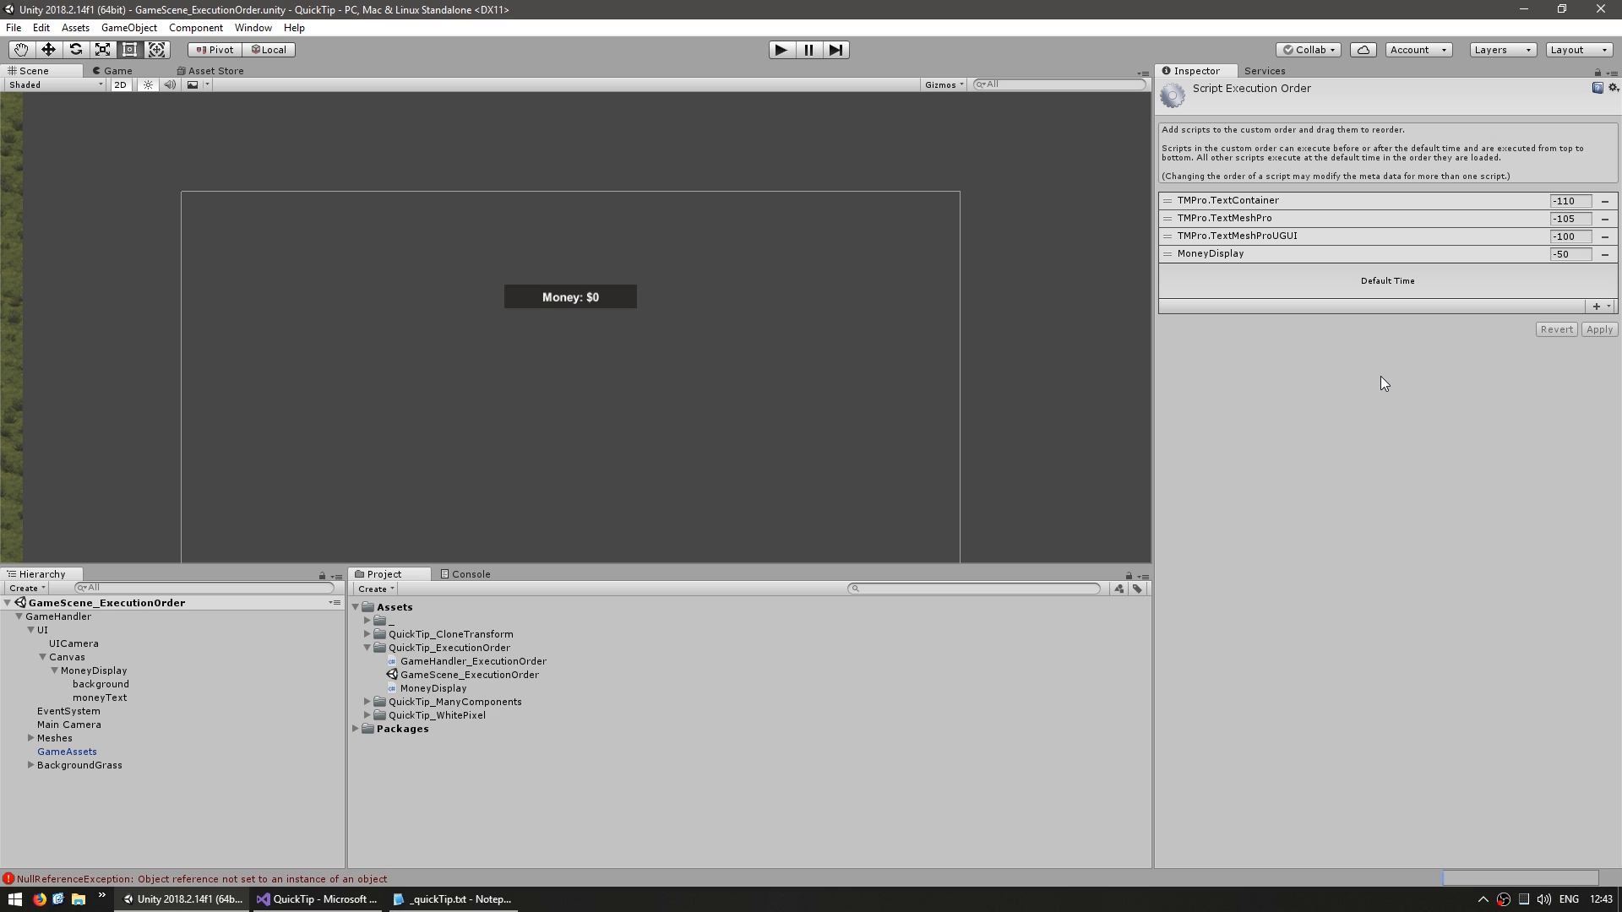
{"action": "mouse_move", "coordinate": [1222, 257]}
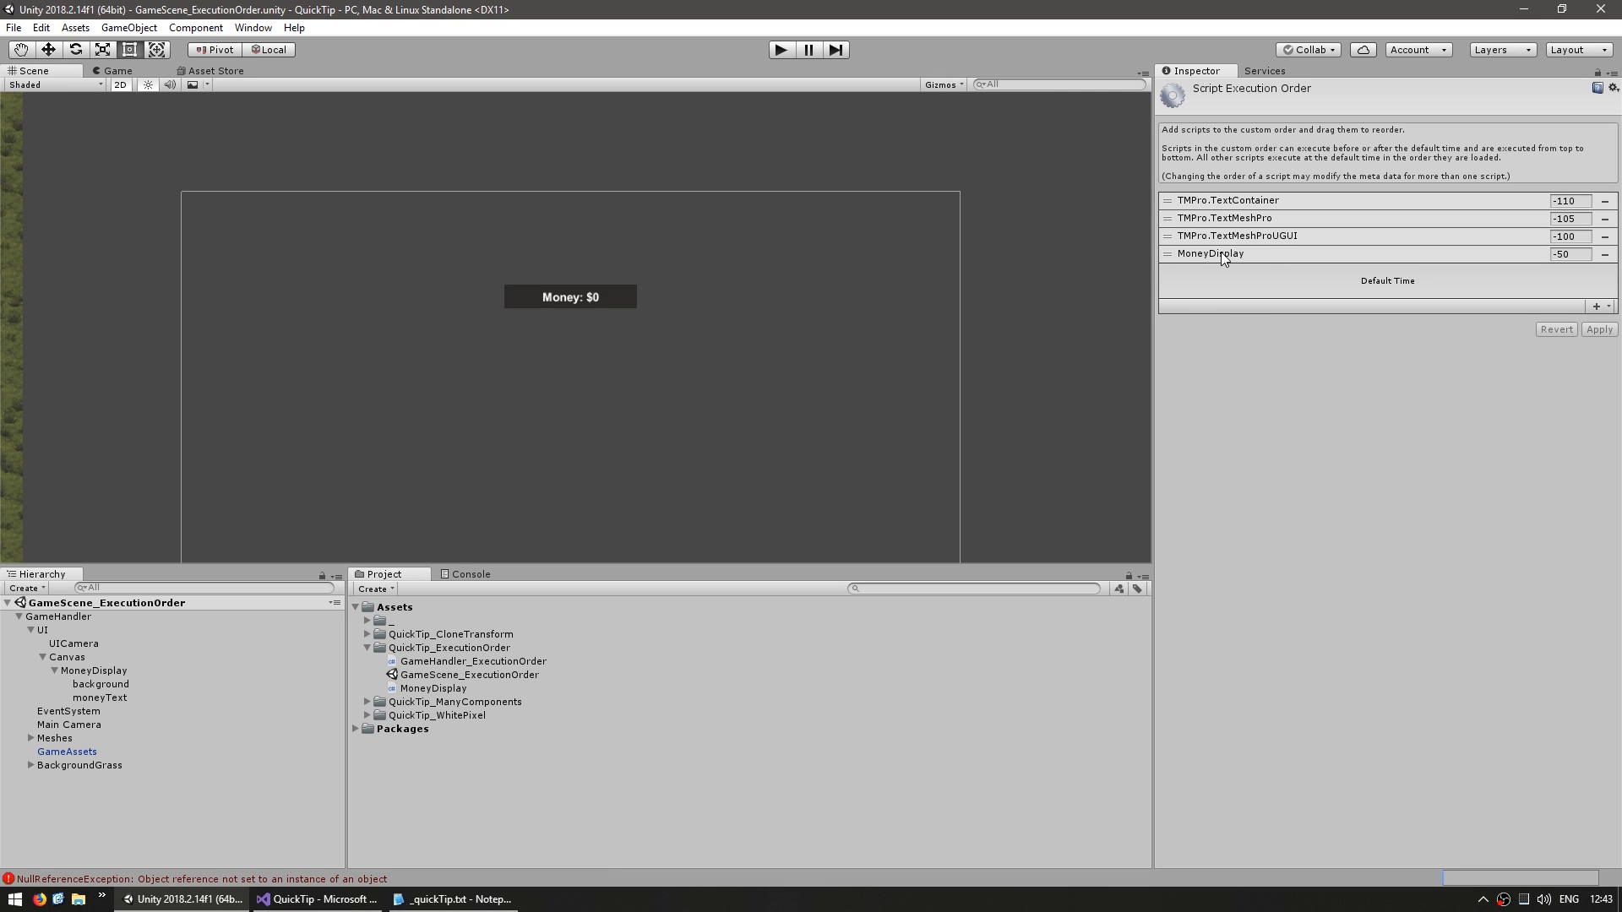
{"action": "mouse_move", "coordinate": [1451, 382]}
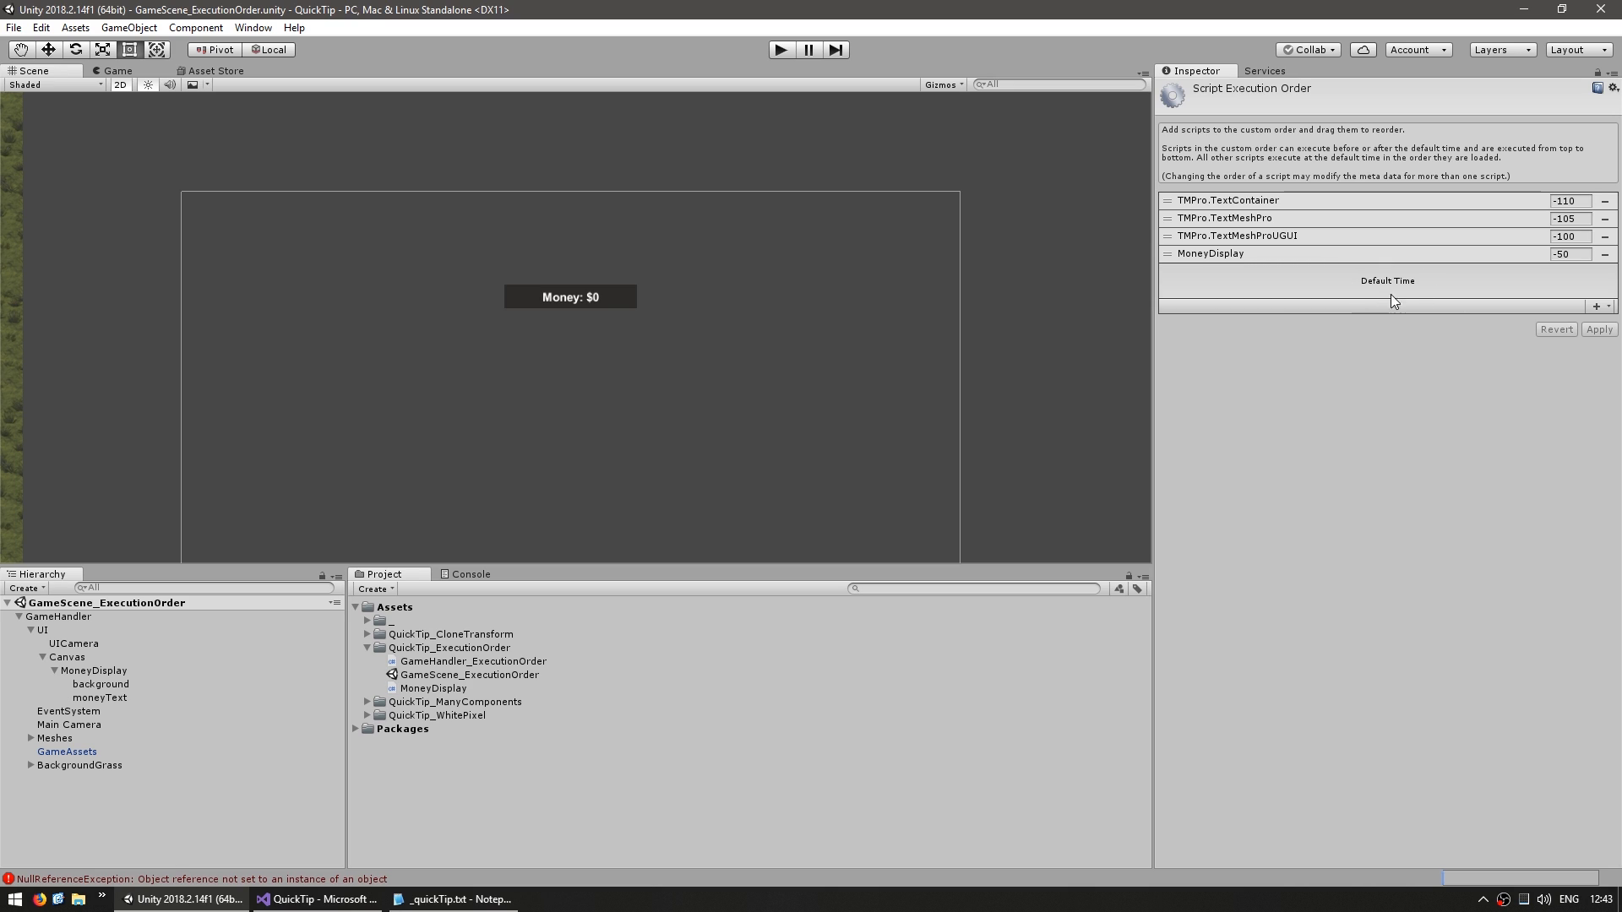
{"action": "mouse_move", "coordinate": [1392, 285]}
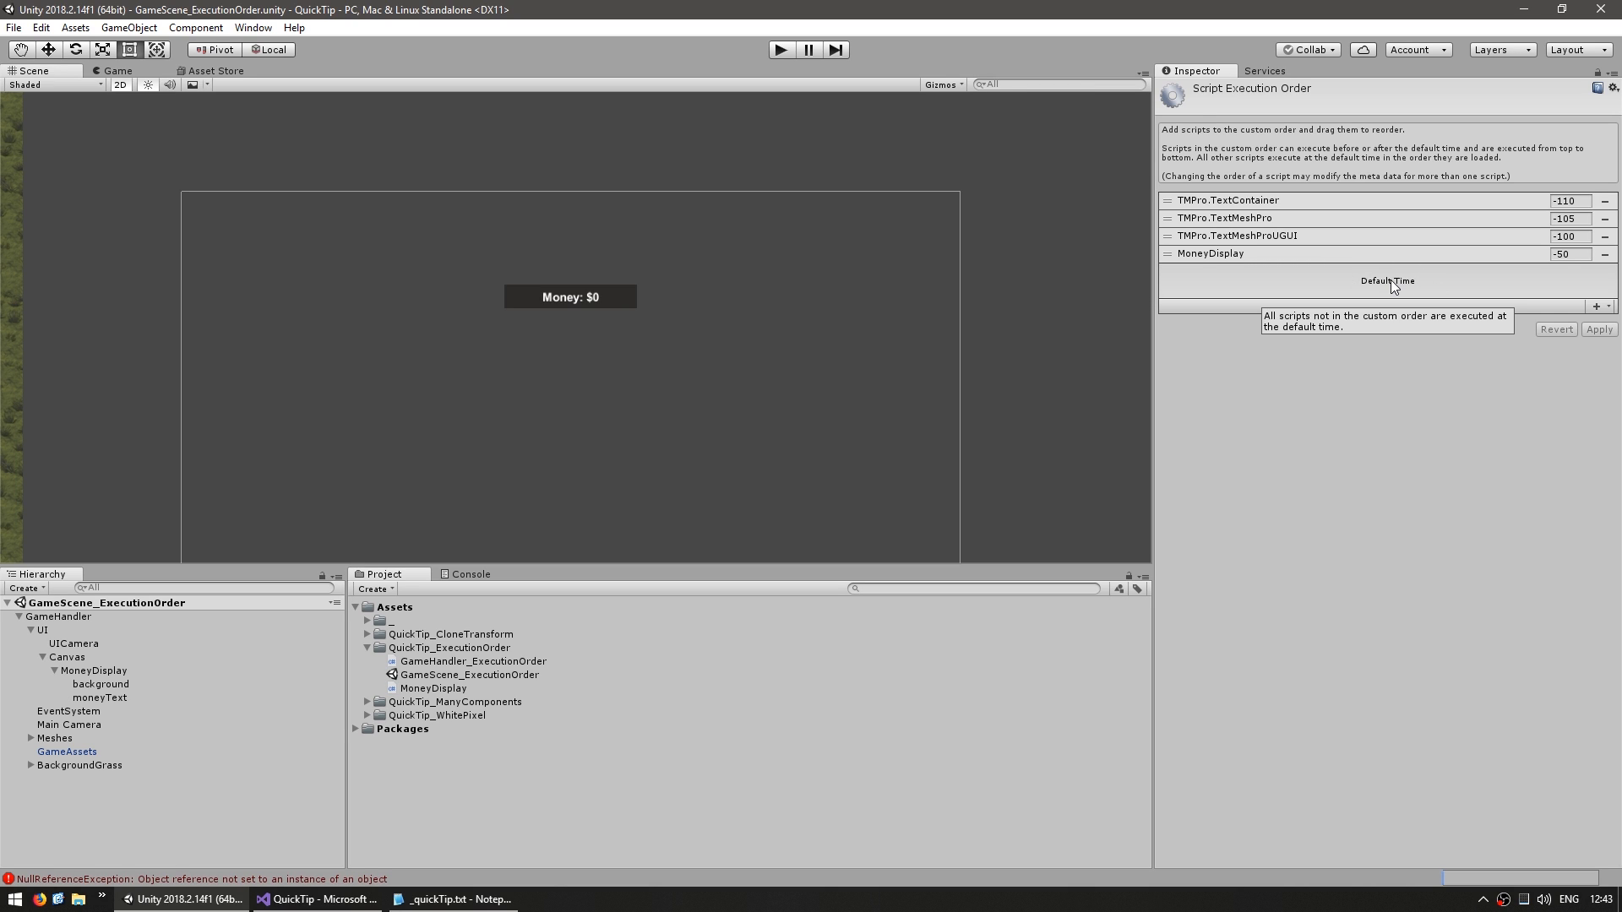
{"action": "mouse_move", "coordinate": [1203, 257]}
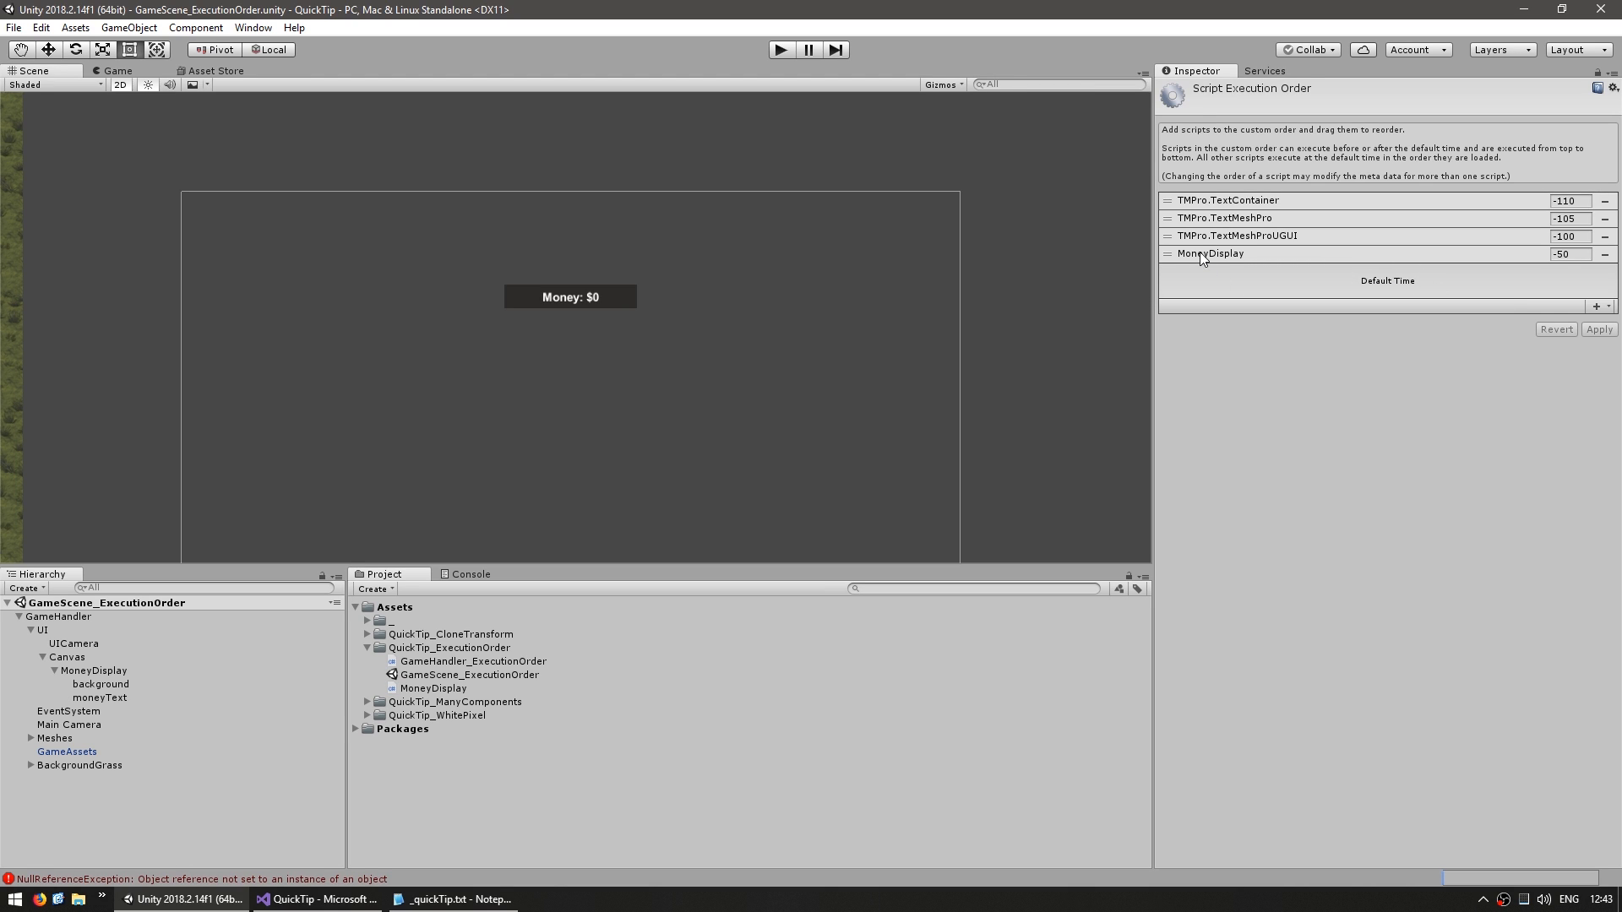
{"action": "mouse_move", "coordinate": [1265, 510]}
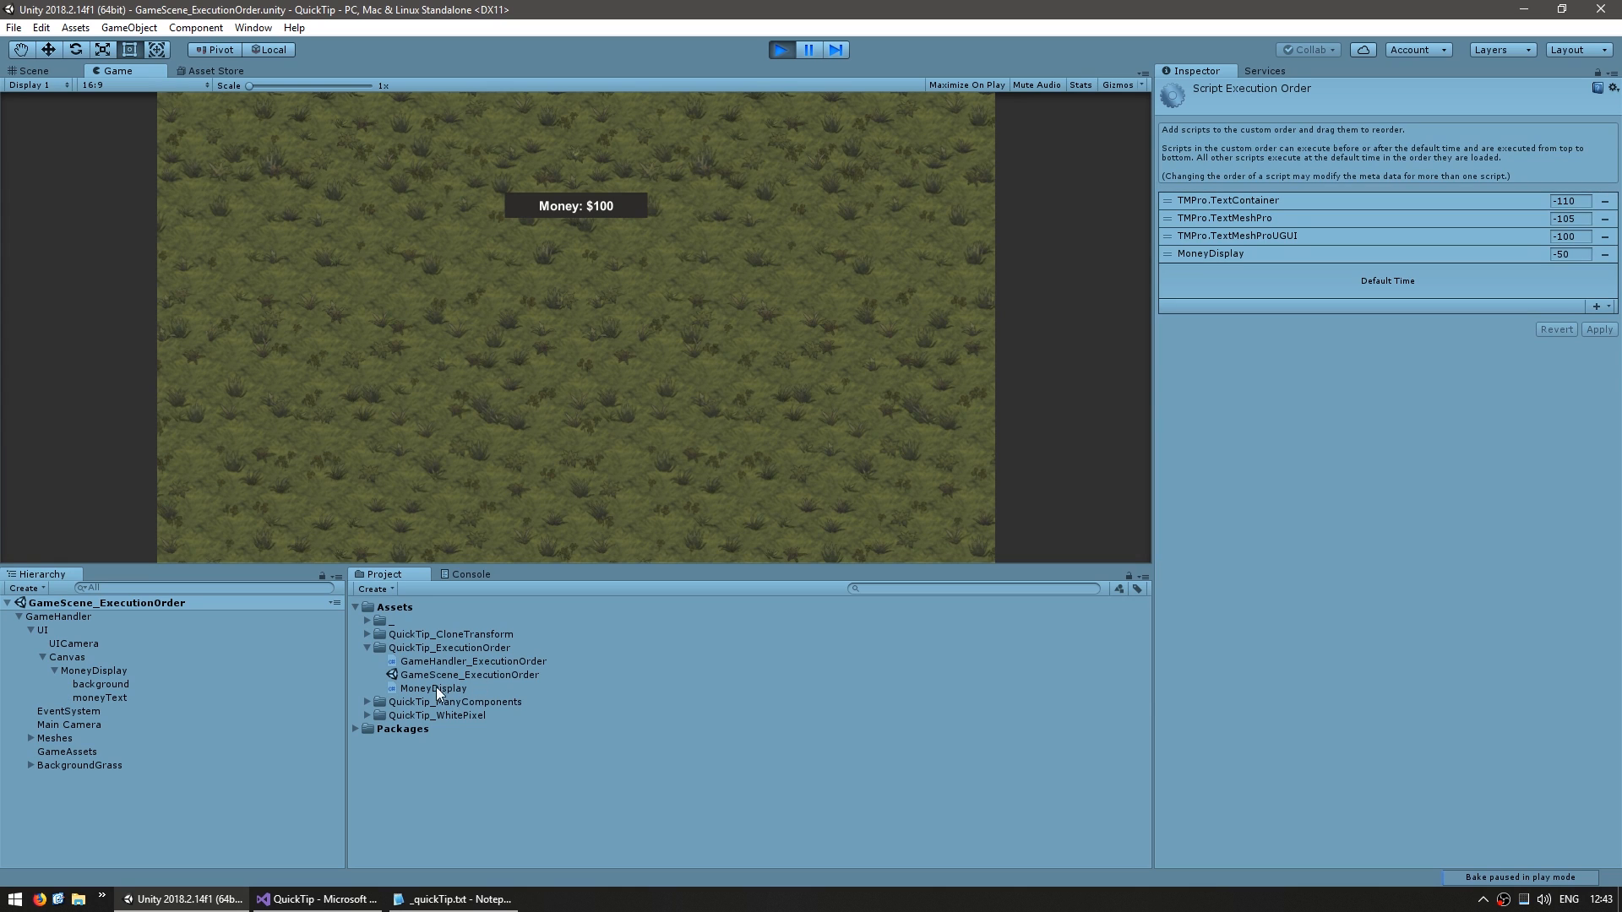
Open MoneyDisplay.cs in Visual Studio after the scene shows Money: $100.
{"action": "left_click", "coordinate": [325, 899]}
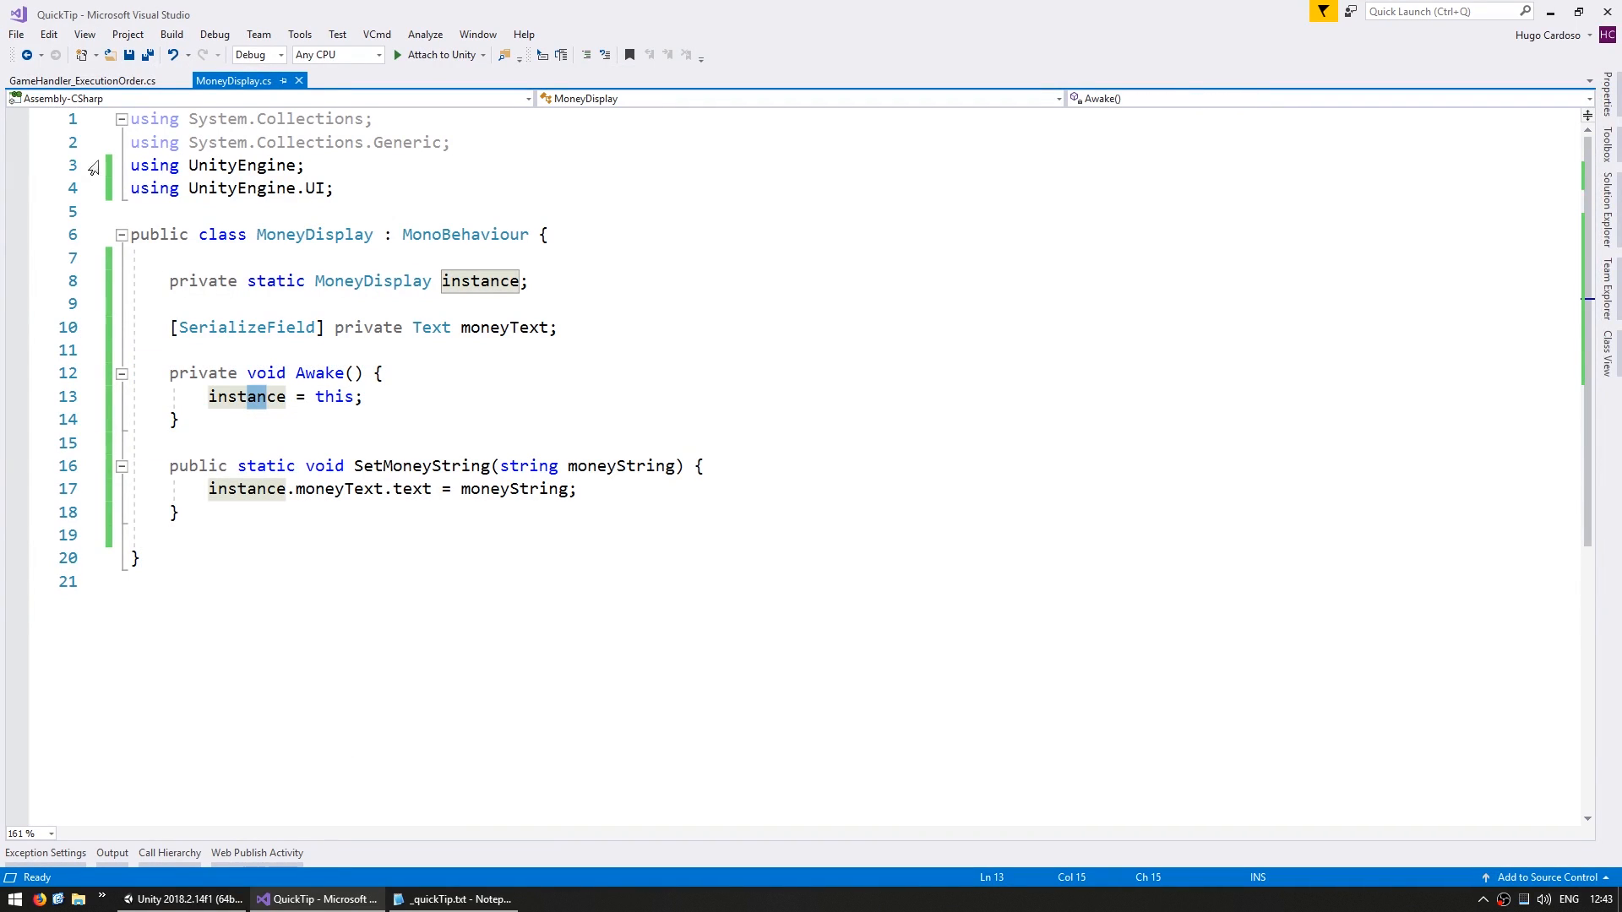
{"action": "left_click", "coordinate": [85, 84]}
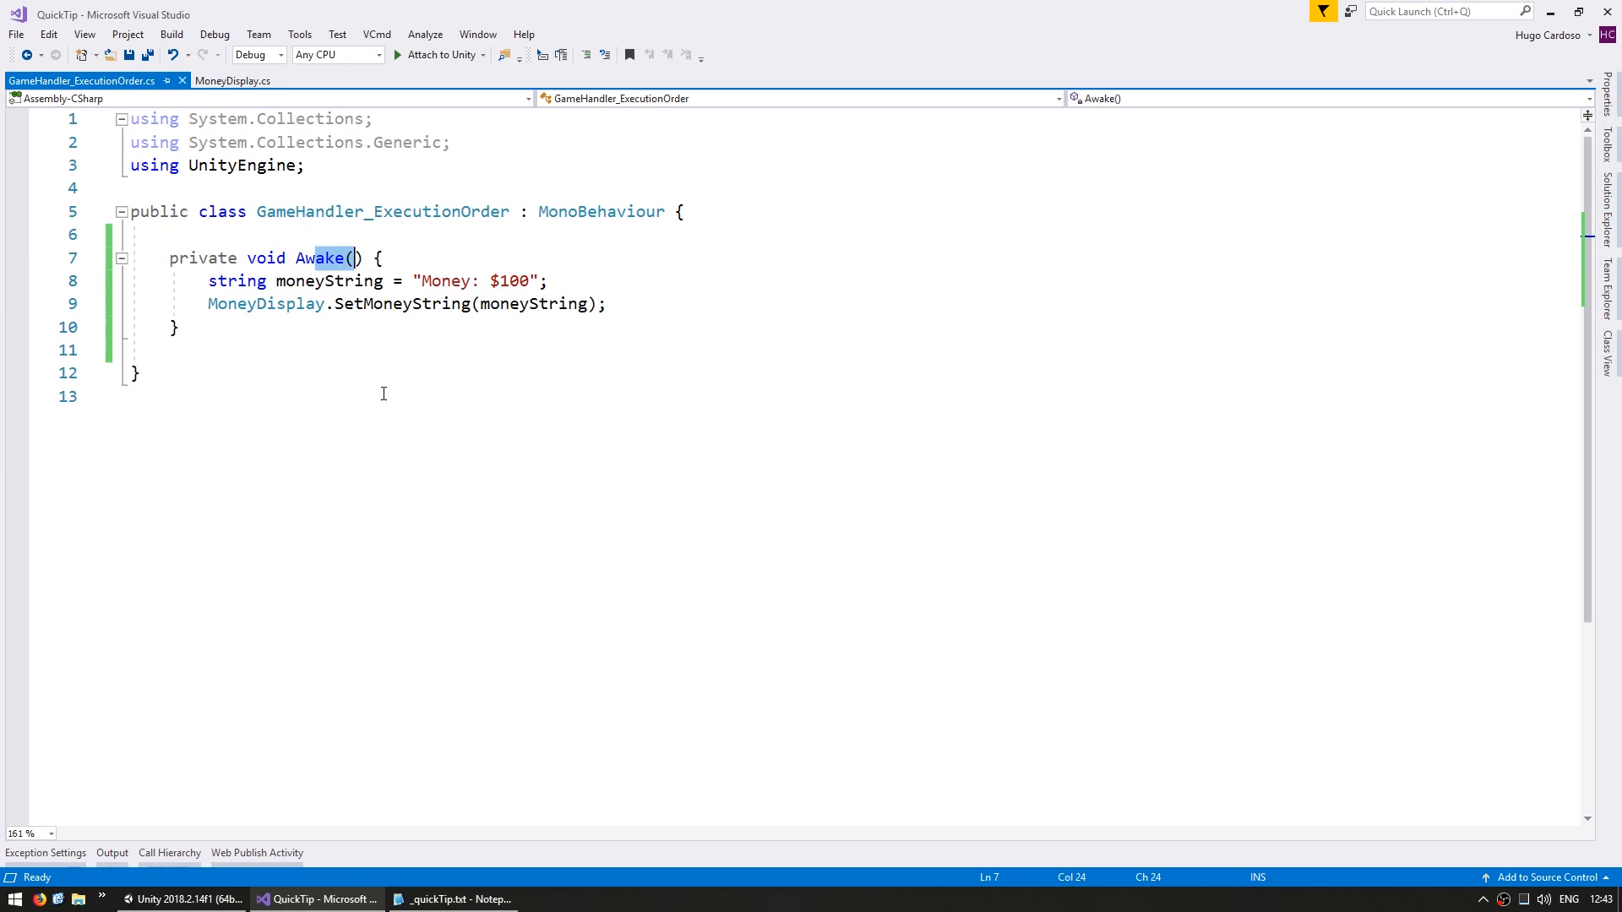
{"action": "left_click", "coordinate": [232, 80]}
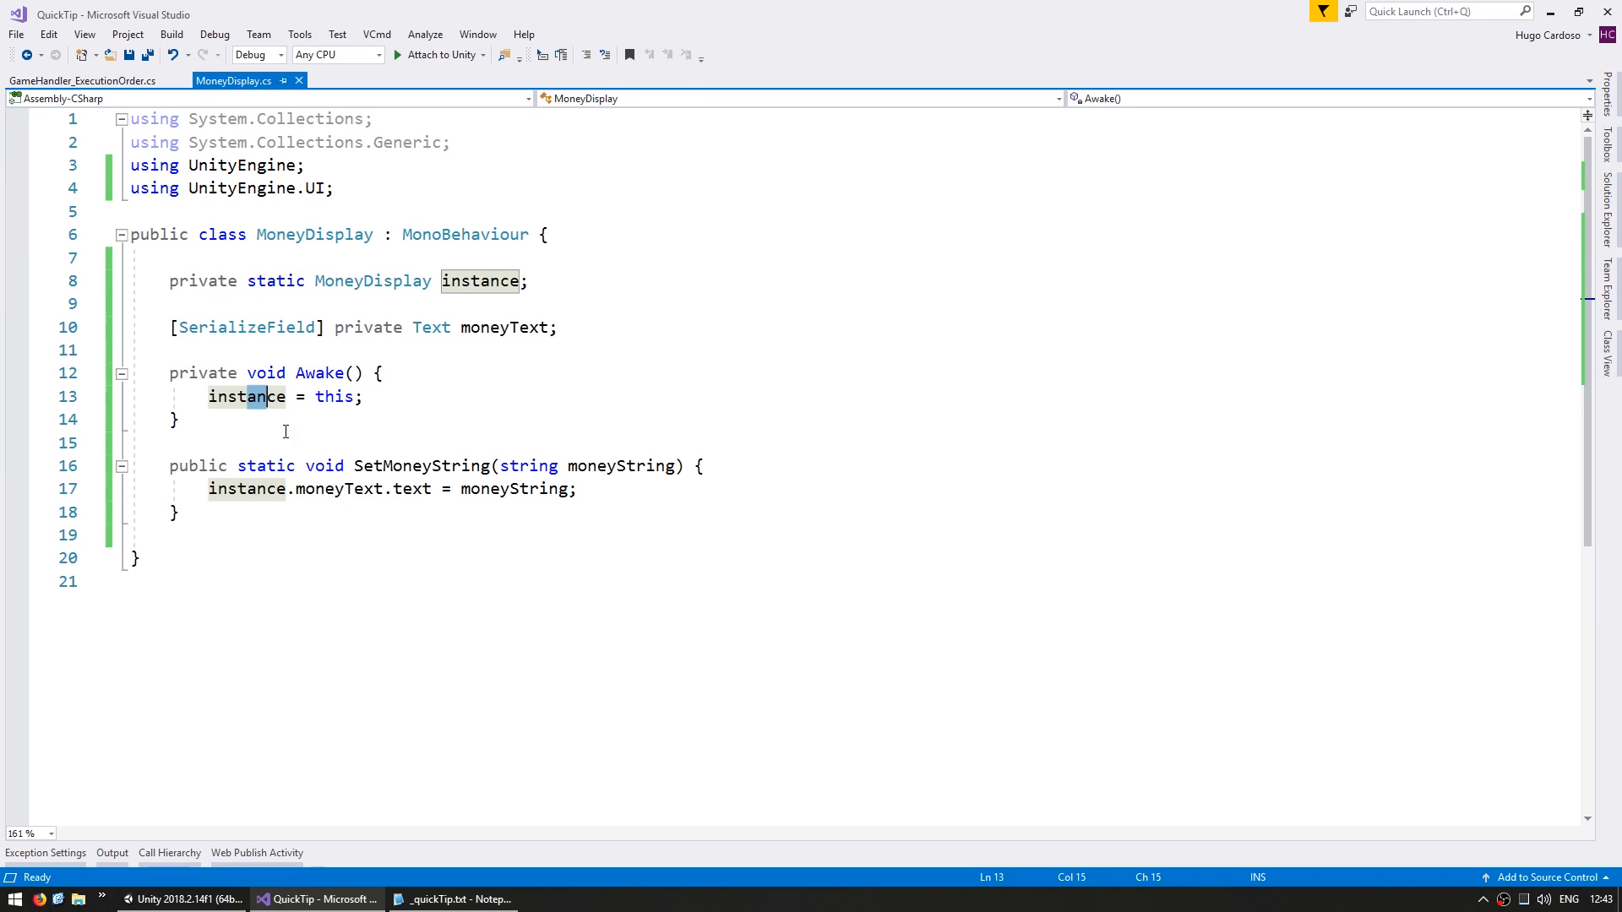